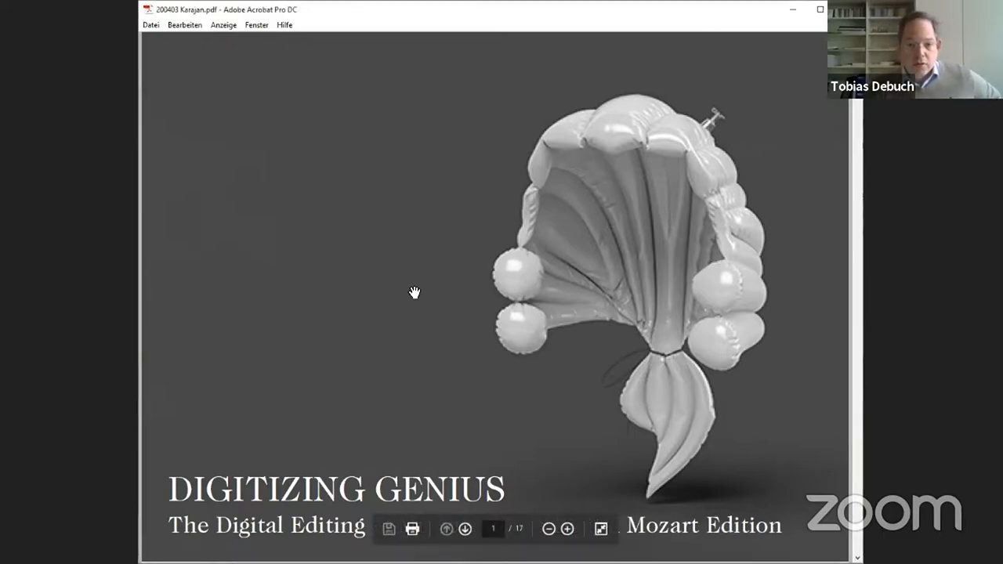
Advance the Acrobat presentation toward the Foundation Mozarteum heritage page
click(464, 527)
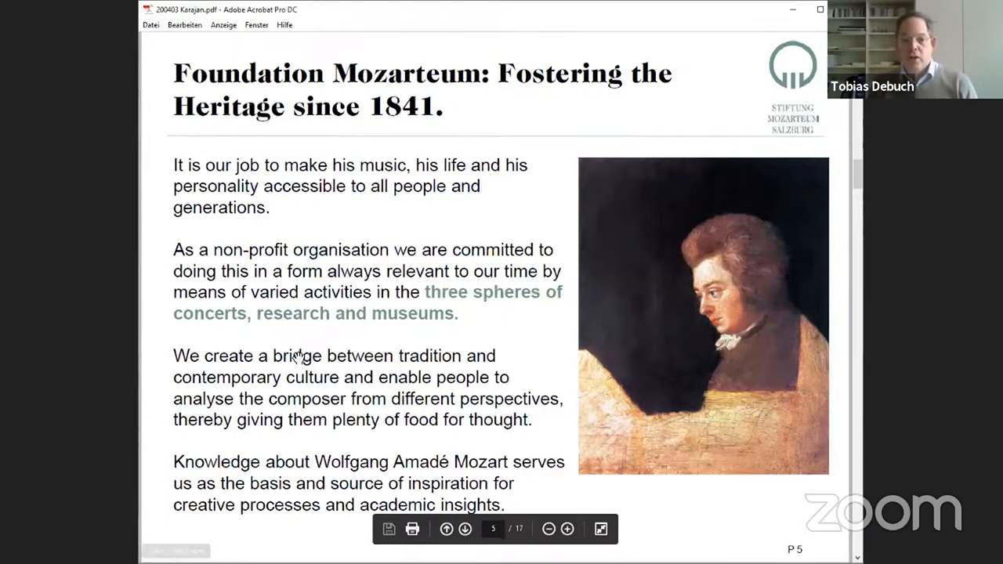
mouse_move(359, 449)
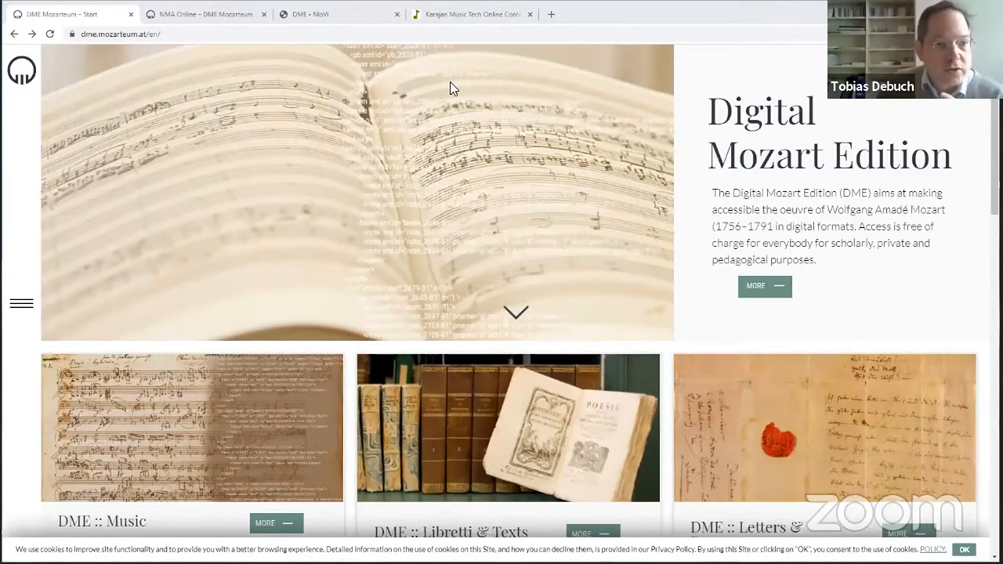
Search NMA Online for KV 465 and open the Quartet in C score at VIII/20/Abt. 1/2 p. 145
click(201, 15)
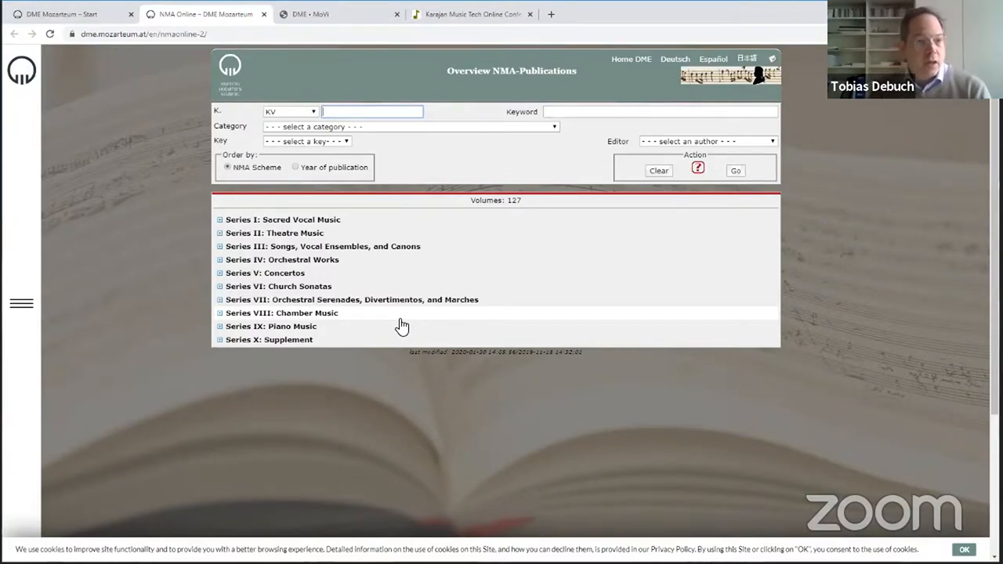
mouse_move(420, 238)
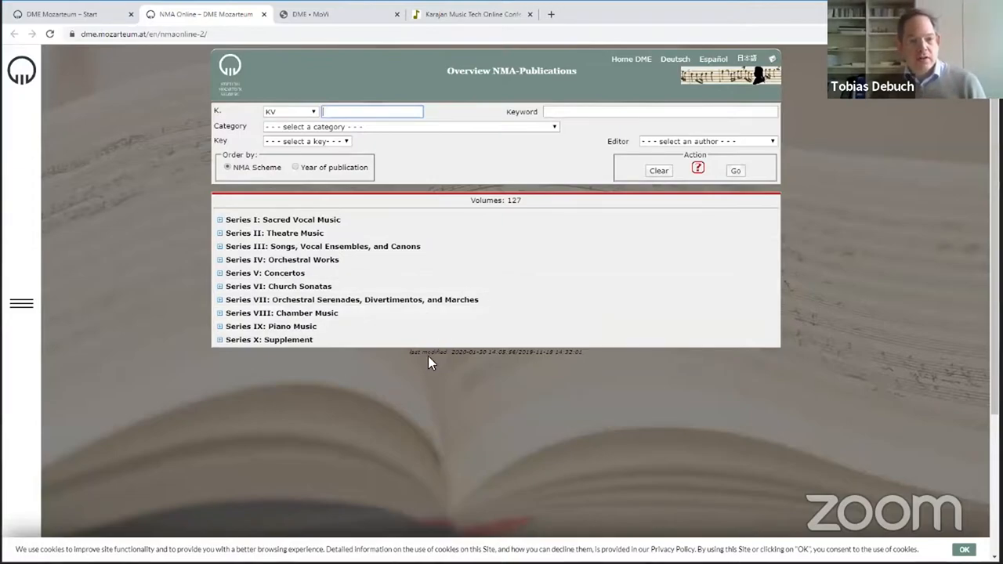
mouse_move(474, 241)
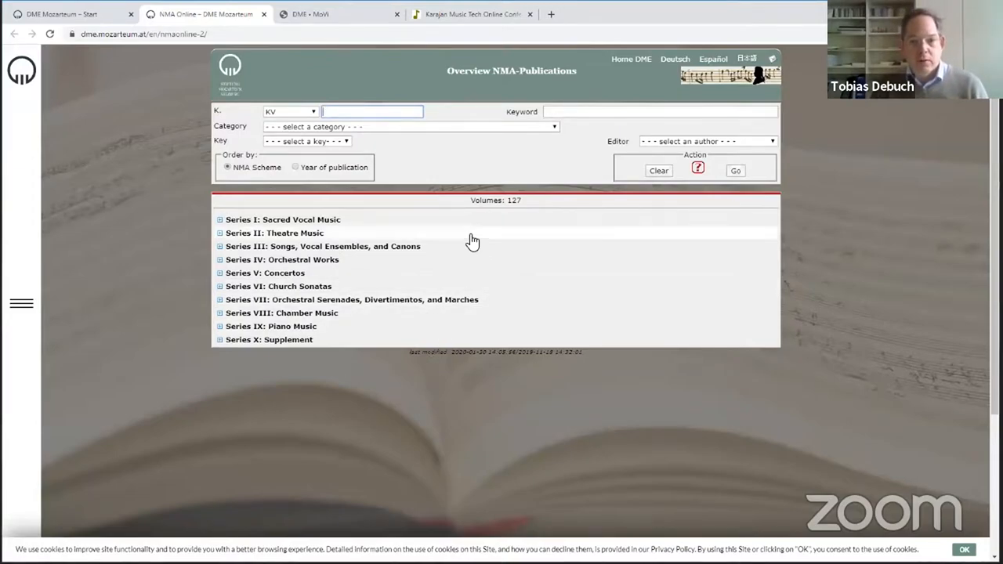
mouse_move(467, 295)
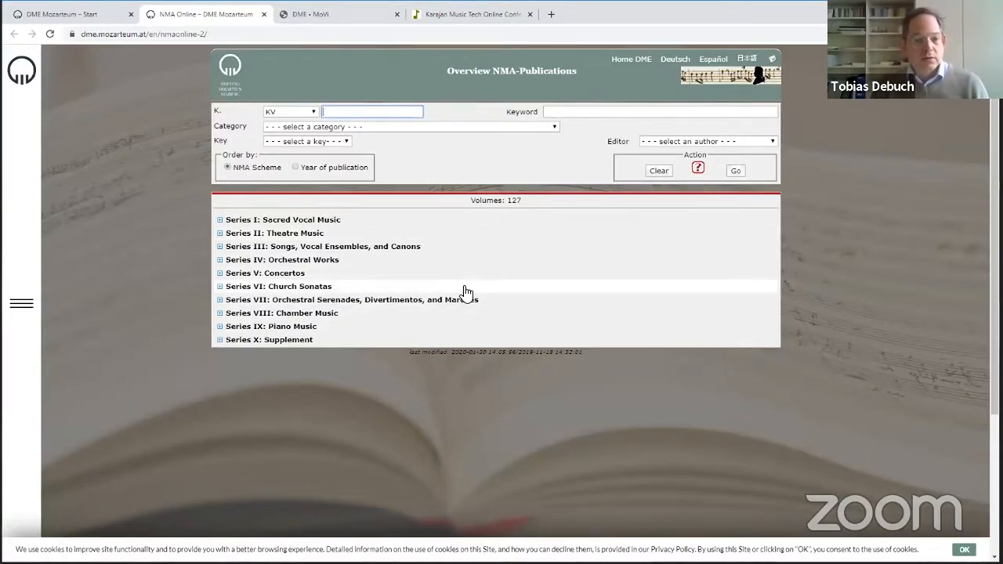
mouse_move(464, 279)
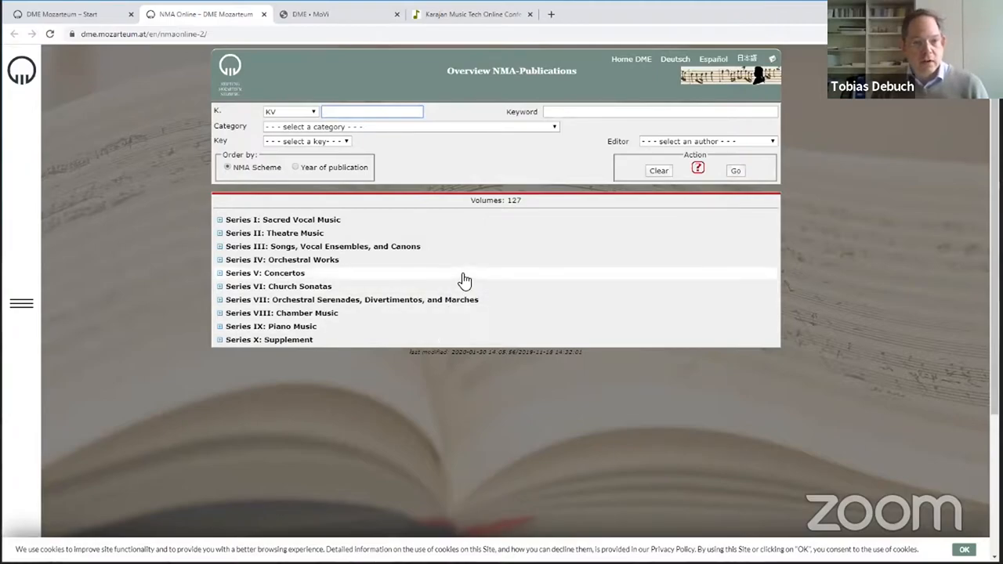
mouse_move(467, 248)
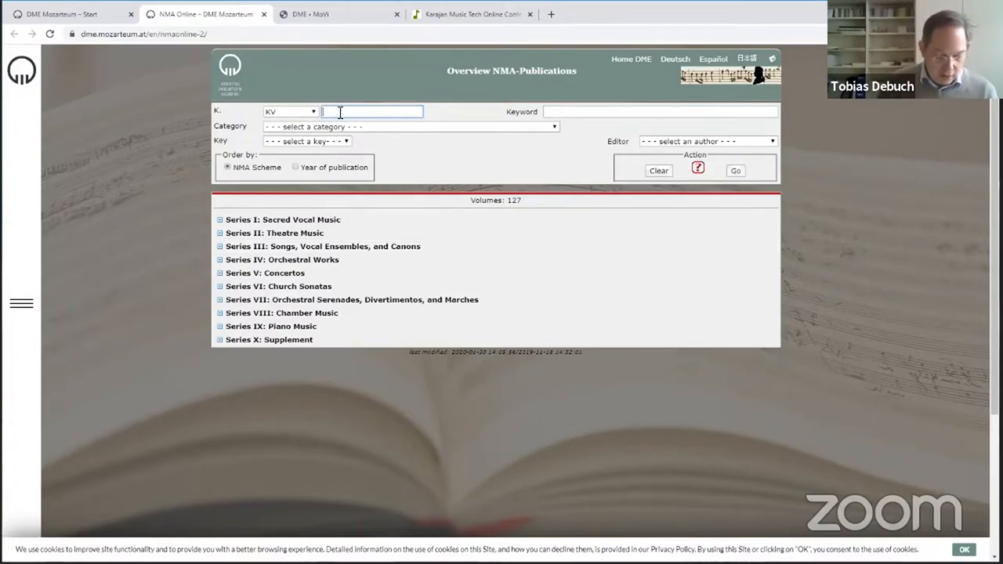
text(465)
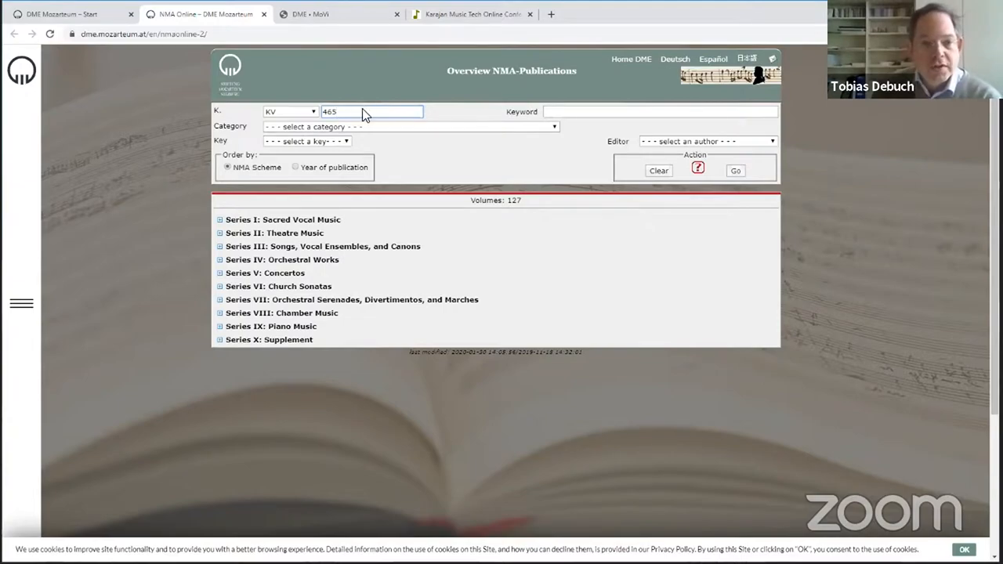
click(735, 171)
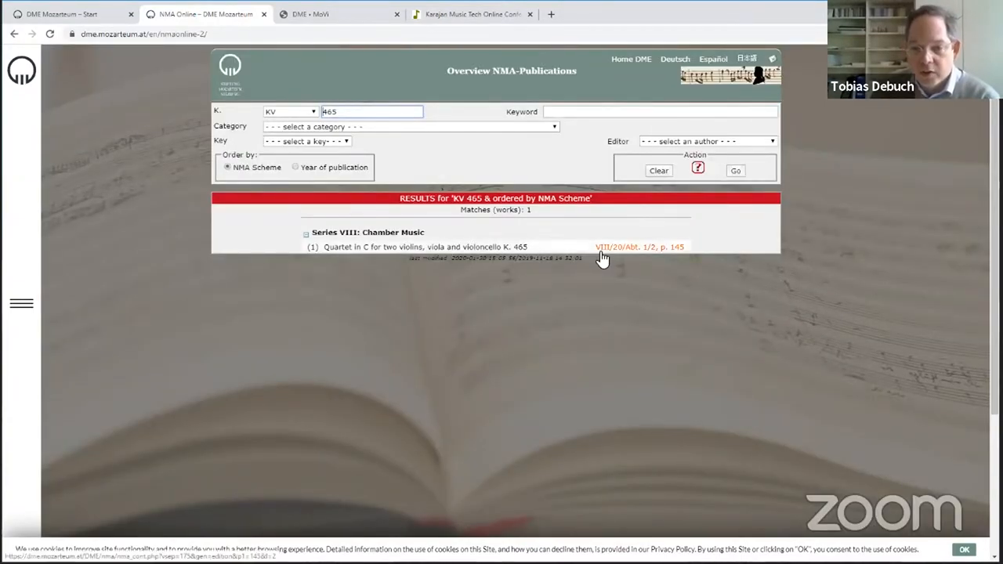
mouse_move(617, 249)
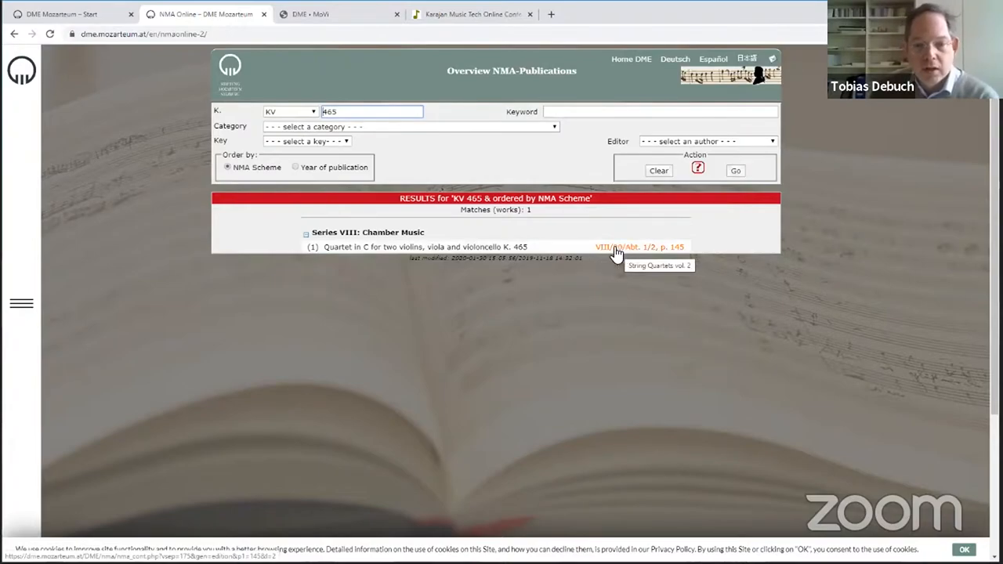
click(640, 248)
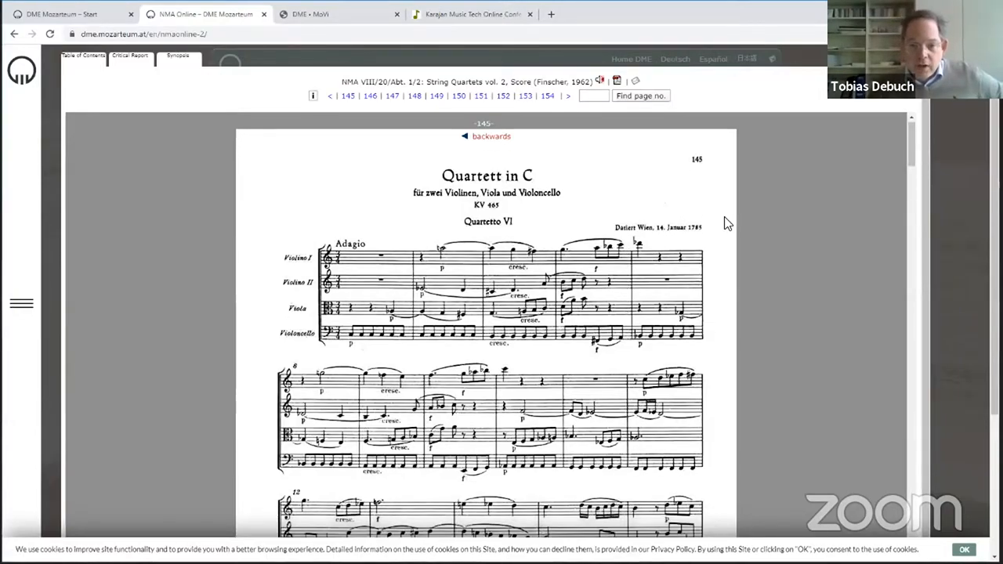
Scroll down the scanned String Quartets vol. 2 page to later systems of the score
scroll(down, 3)
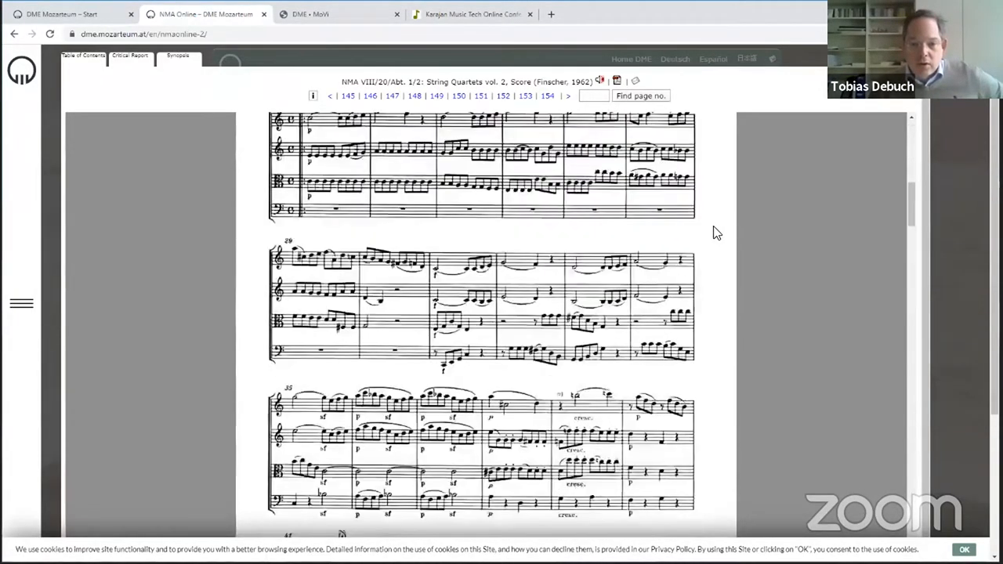
scroll(down, 3)
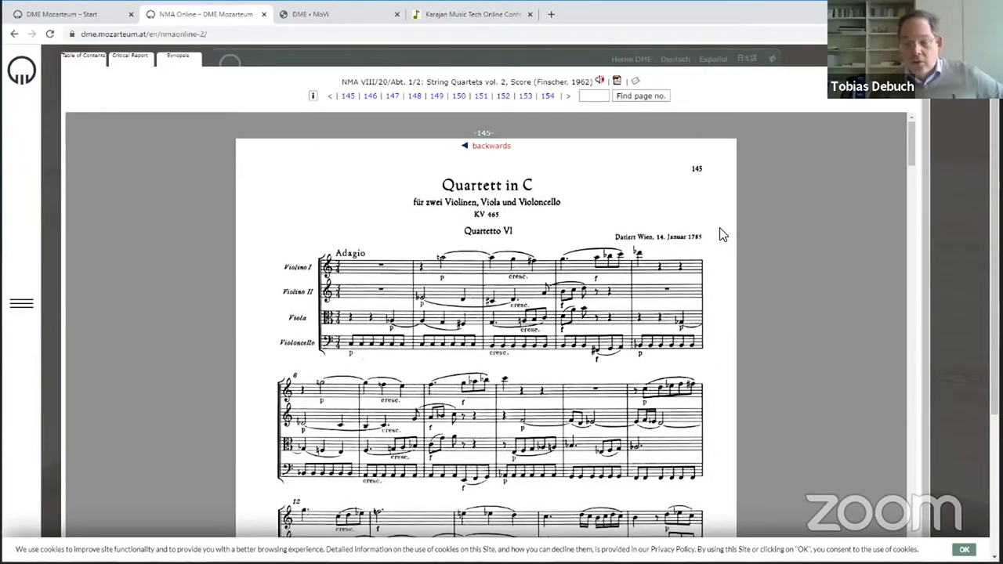
scroll(down, 3)
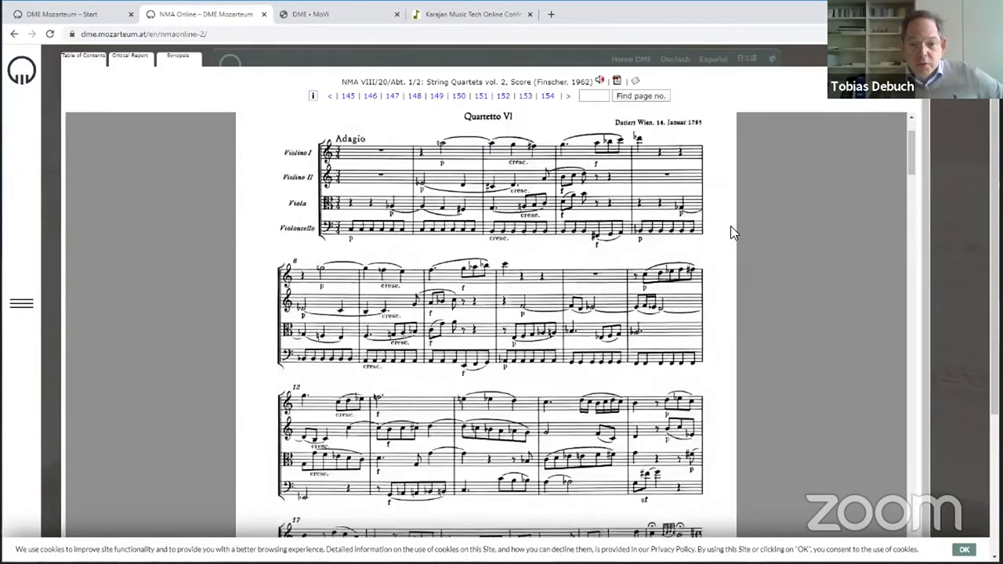
click(362, 95)
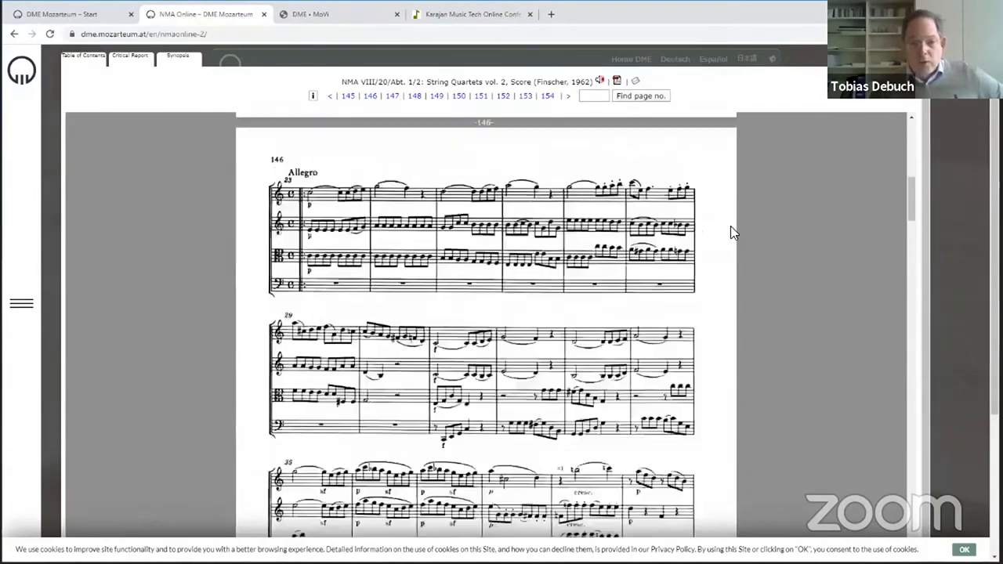
scroll(down, 3)
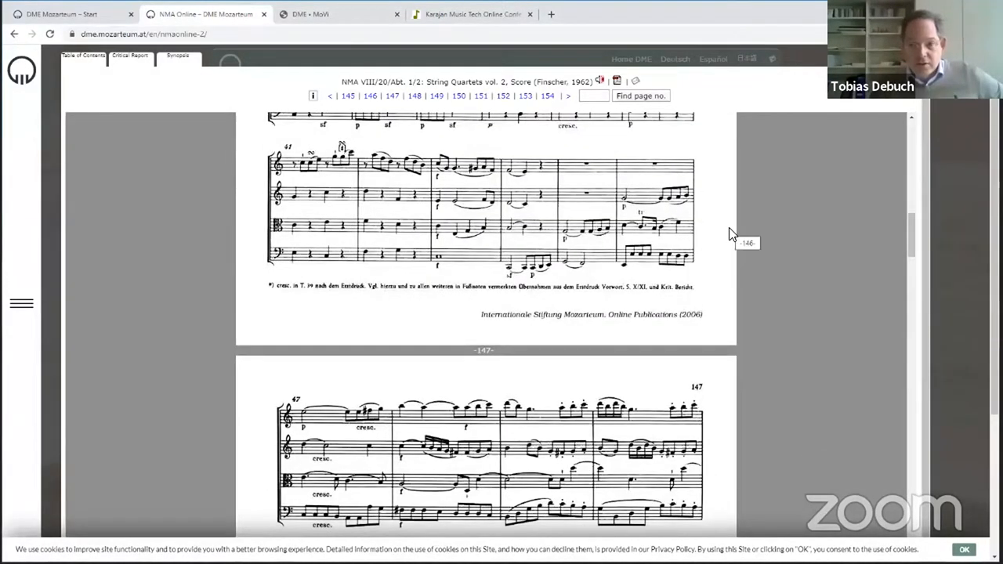
scroll(down, 3)
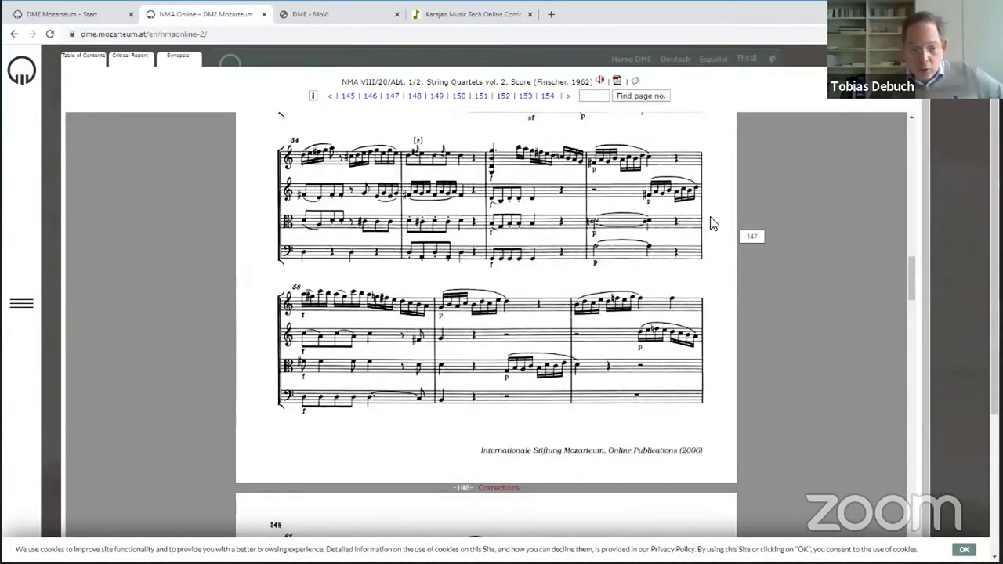
scroll(down, 3)
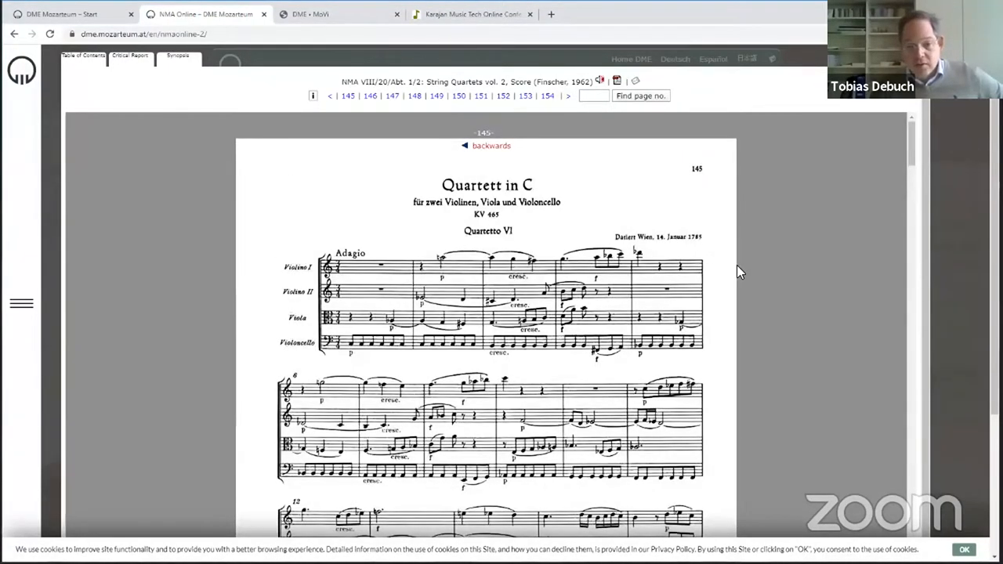
mouse_move(727, 310)
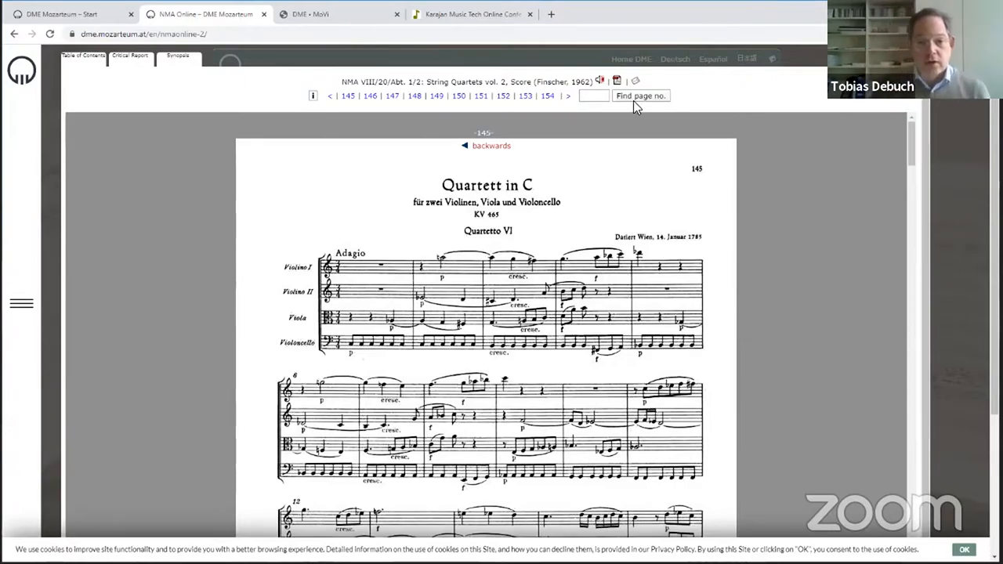
scroll(down, 3)
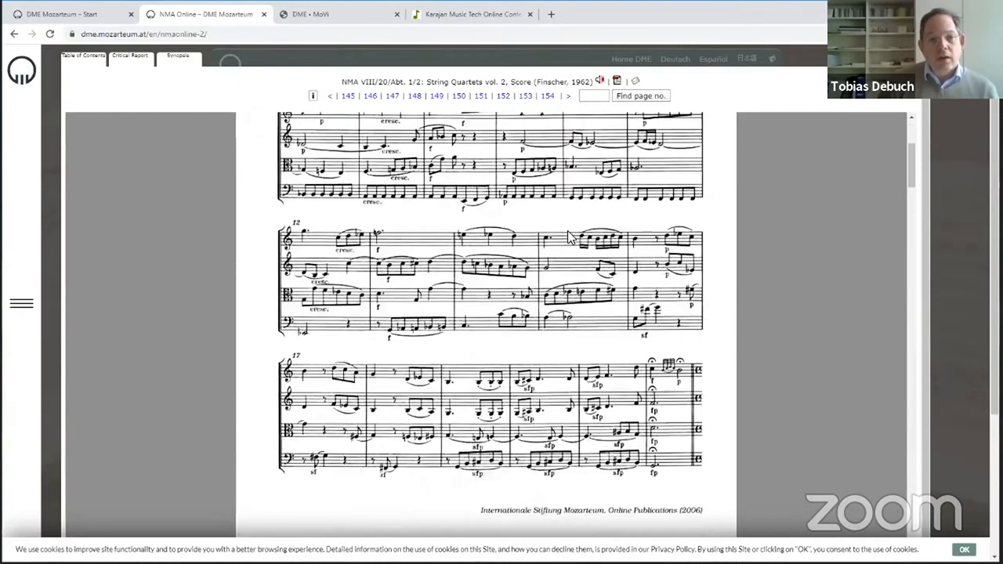
scroll(down, 3)
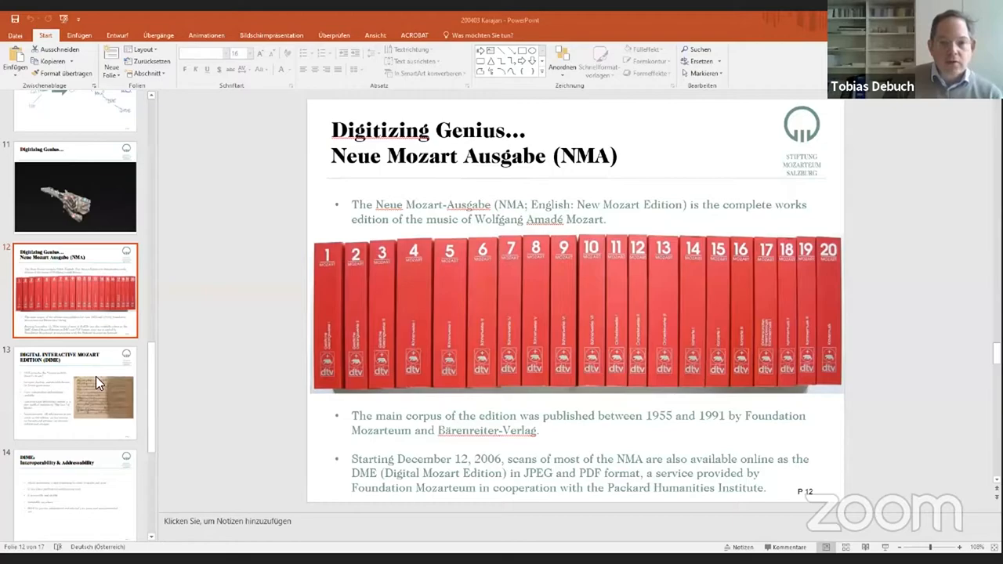
mouse_move(561, 269)
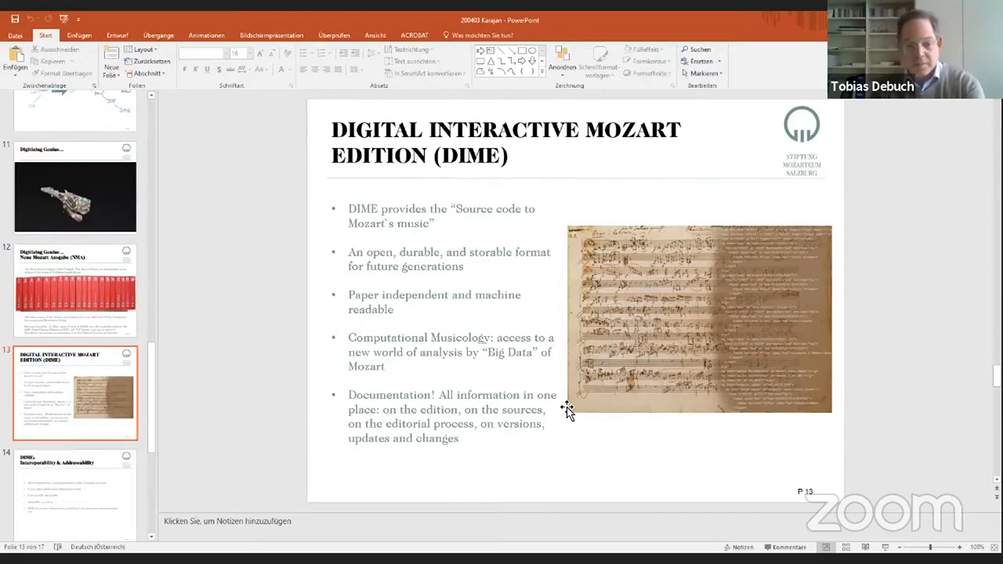
mouse_move(634, 36)
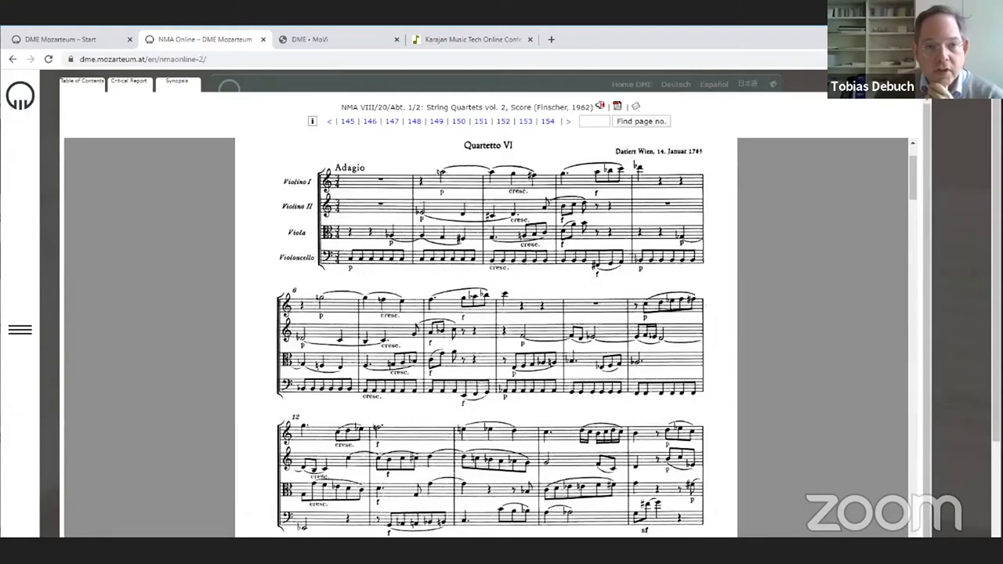
Switch to the DME – MoVi browser tab showing the K. 465 quartet score
click(317, 38)
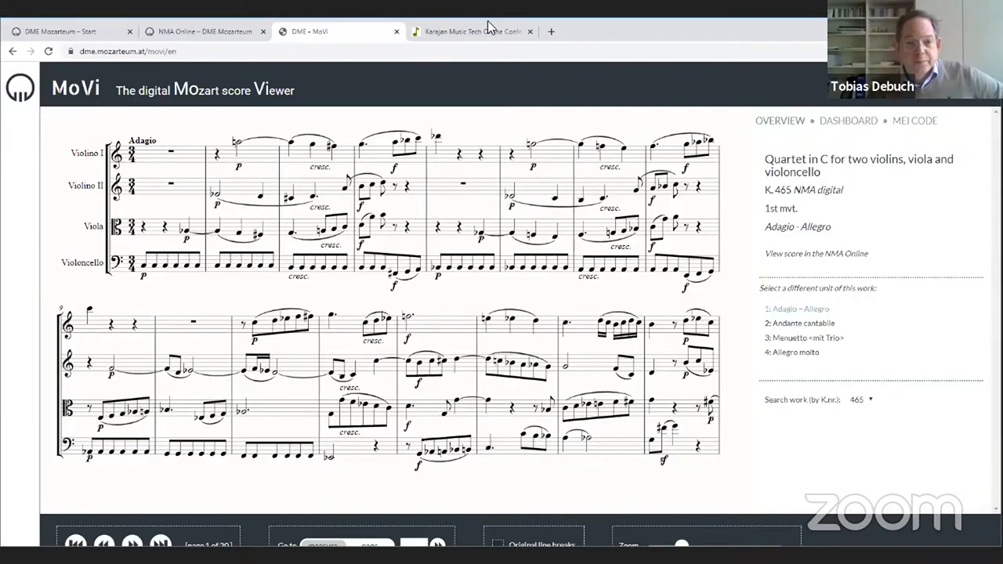
mouse_move(674, 28)
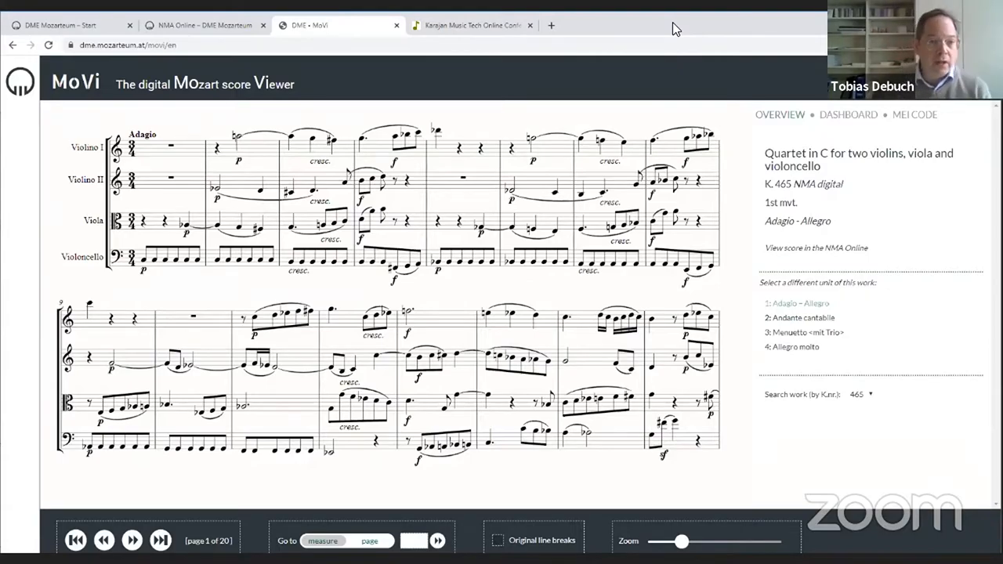
mouse_move(633, 290)
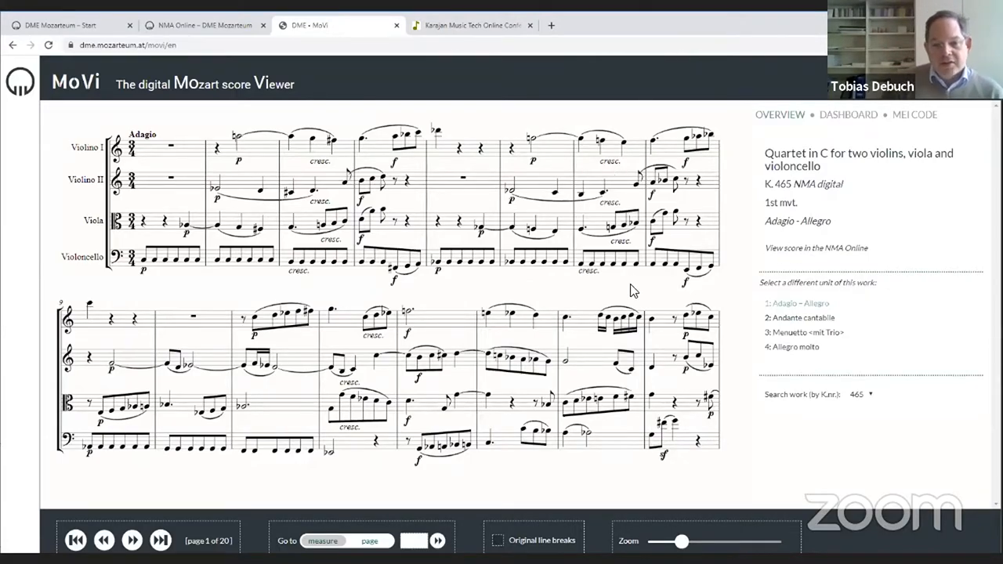
mouse_move(437, 197)
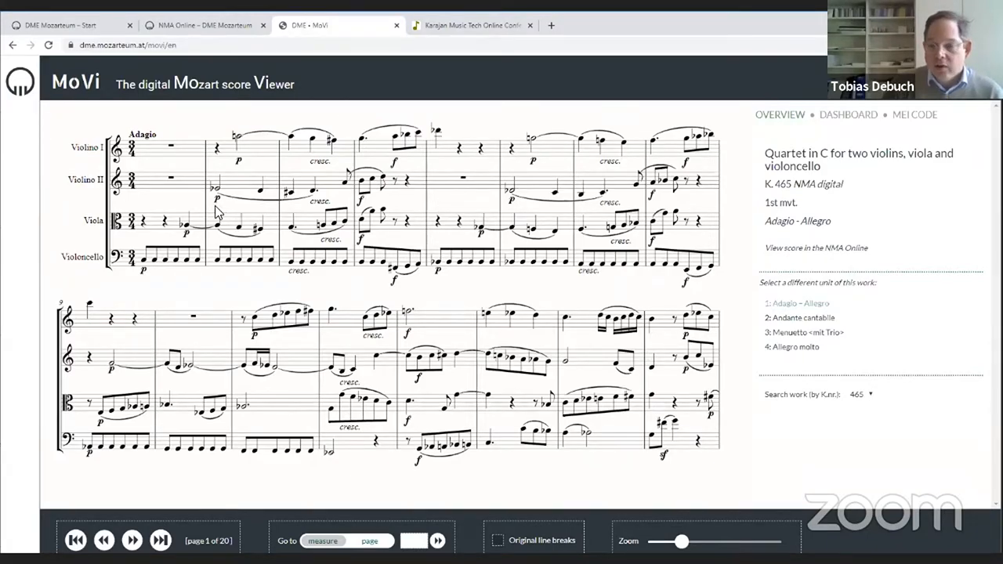
mouse_move(442, 325)
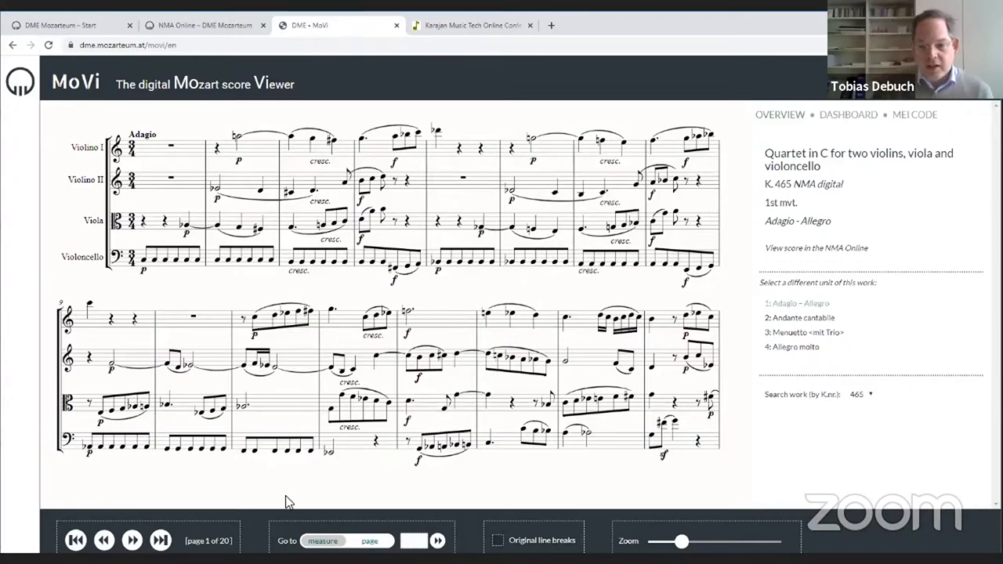
mouse_move(466, 535)
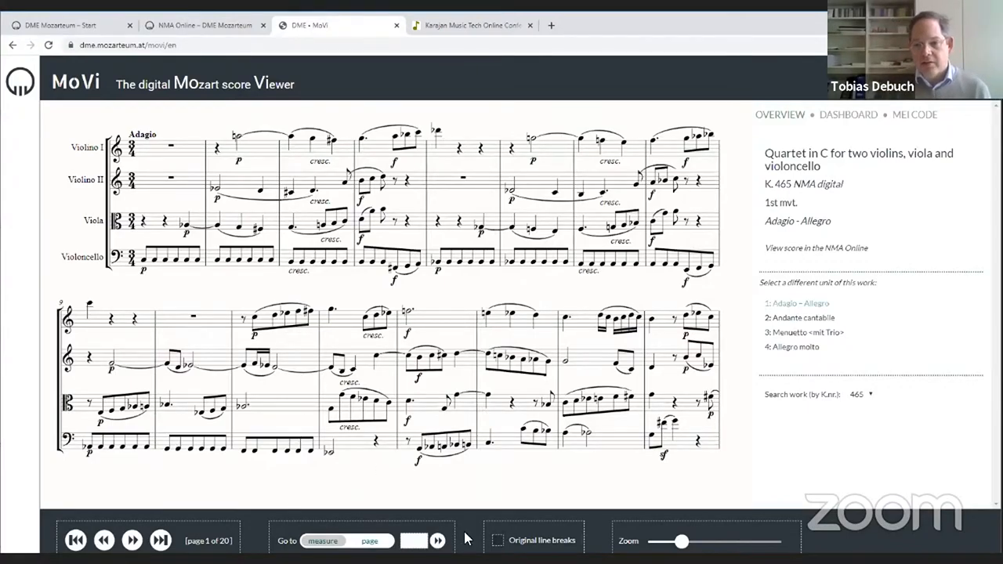
mouse_move(627, 22)
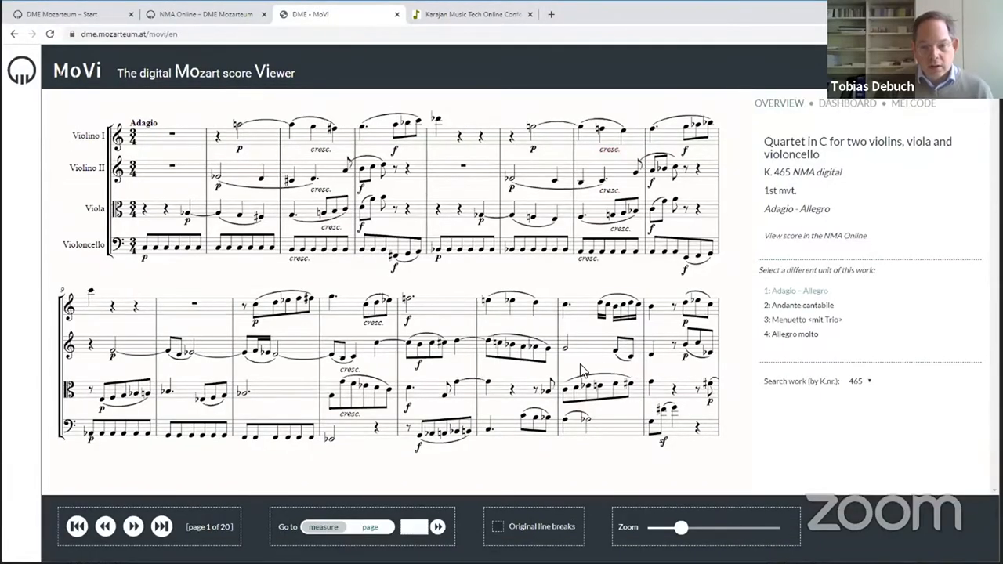
mouse_move(668, 505)
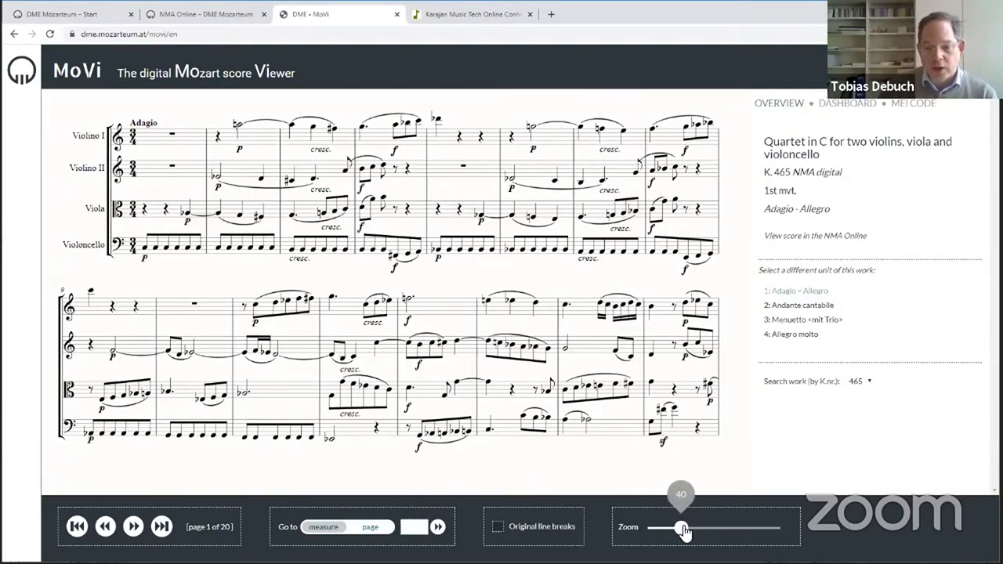
Enlarge the score with the Zoom slider, then shrink it to its smallest size
drag(682, 526, 730, 526)
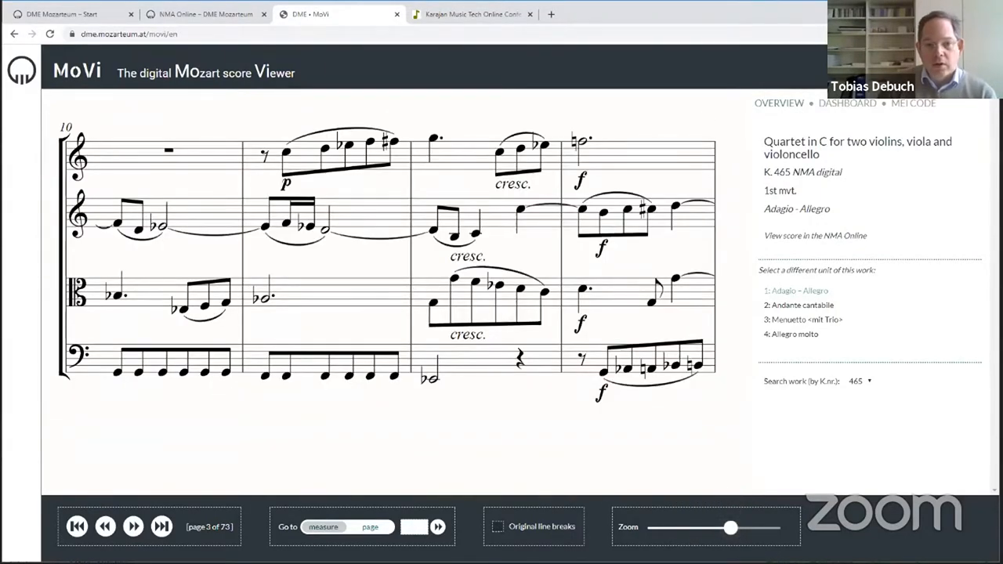
drag(730, 526, 647, 526)
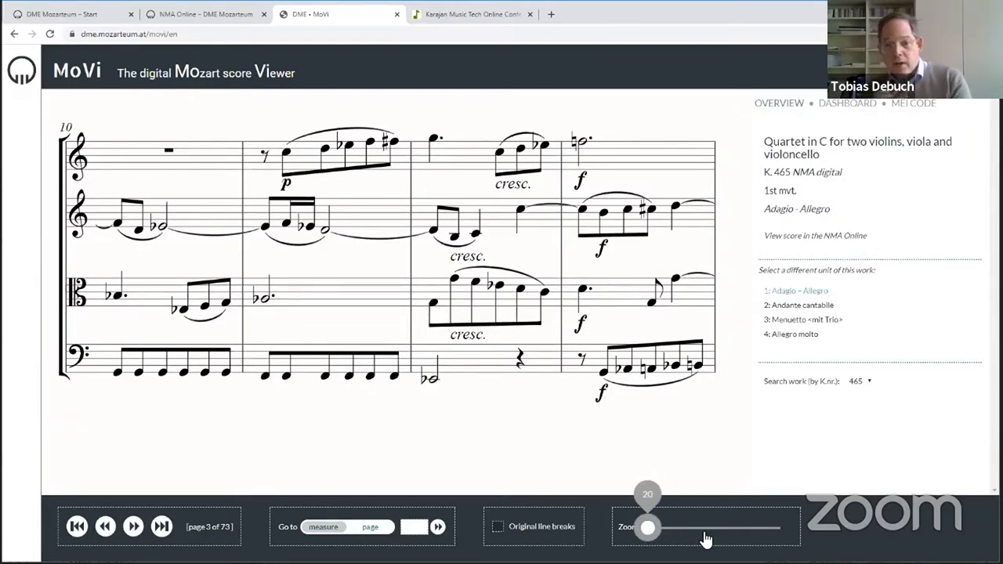
drag(647, 526, 642, 526)
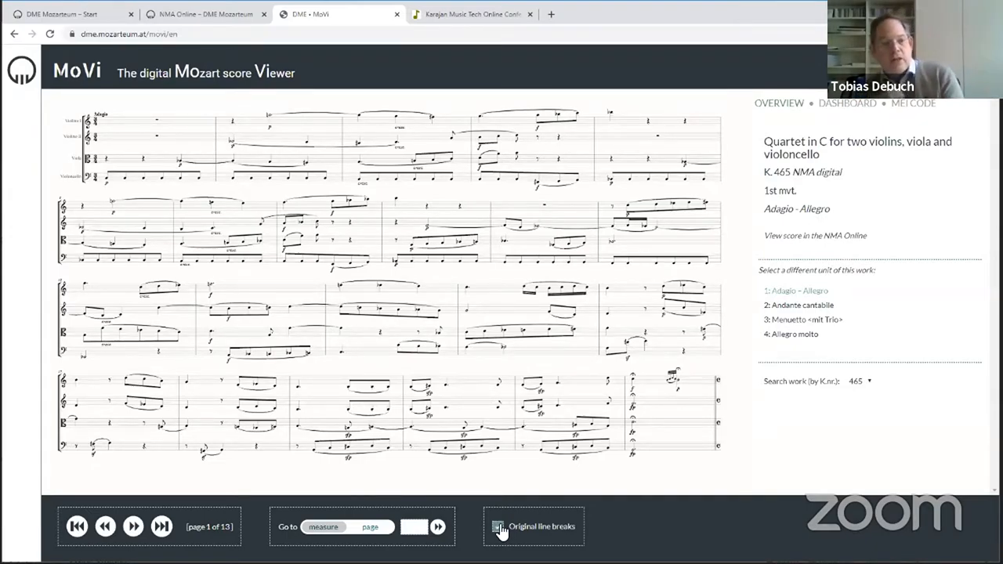
Enable Original line breaks and reduce the zoom so pages follow the printed layout
click(498, 527)
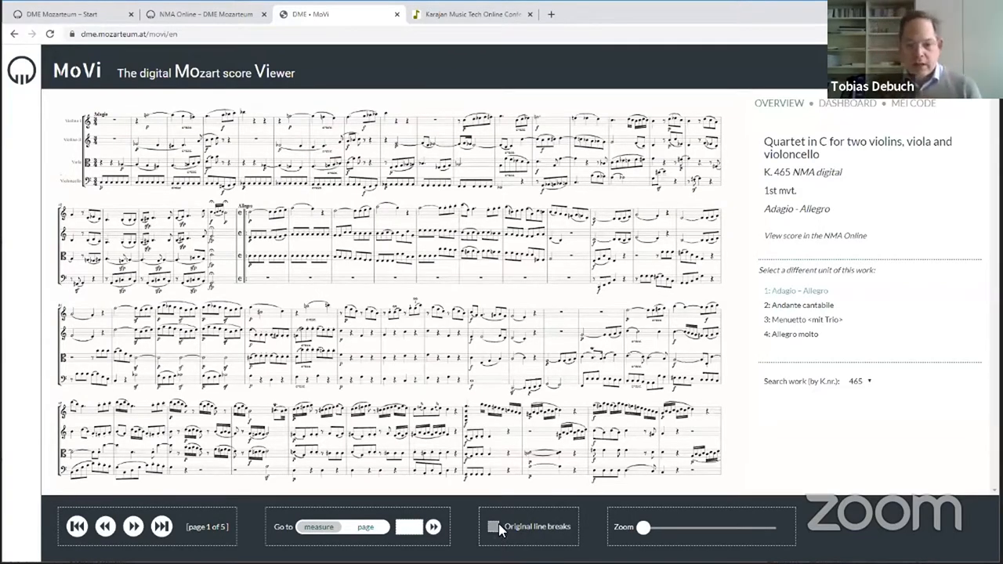
drag(644, 526, 658, 526)
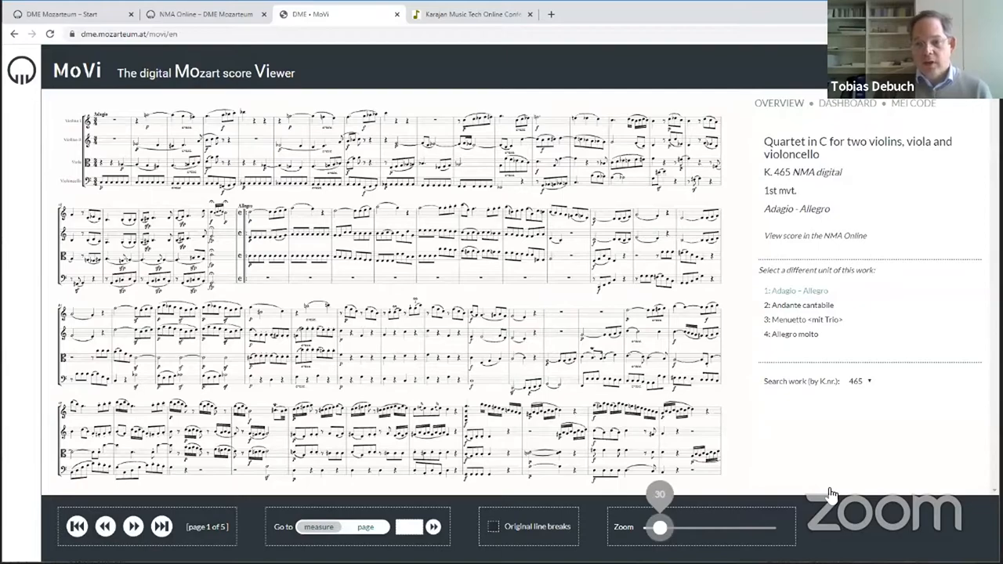
click(133, 528)
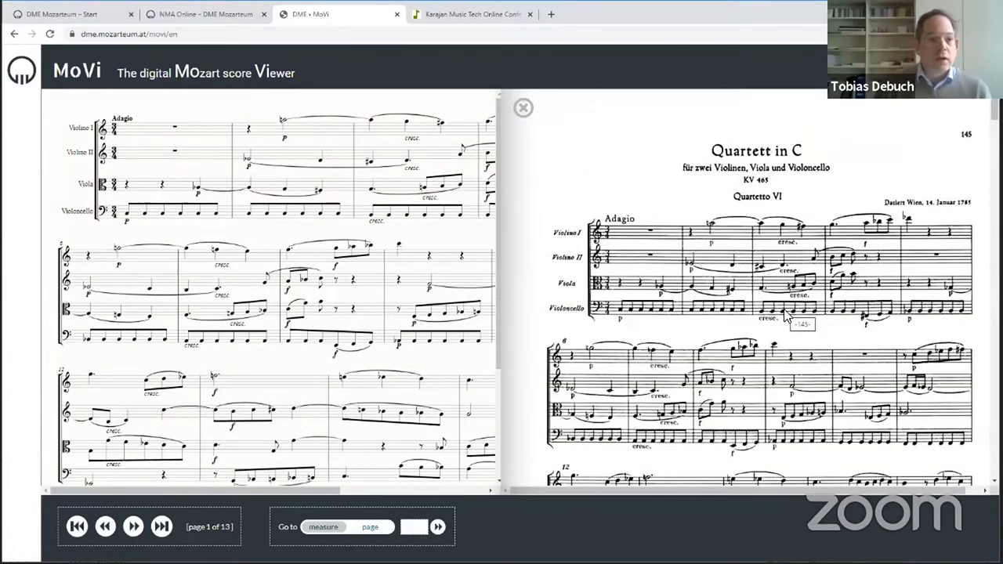
mouse_move(197, 236)
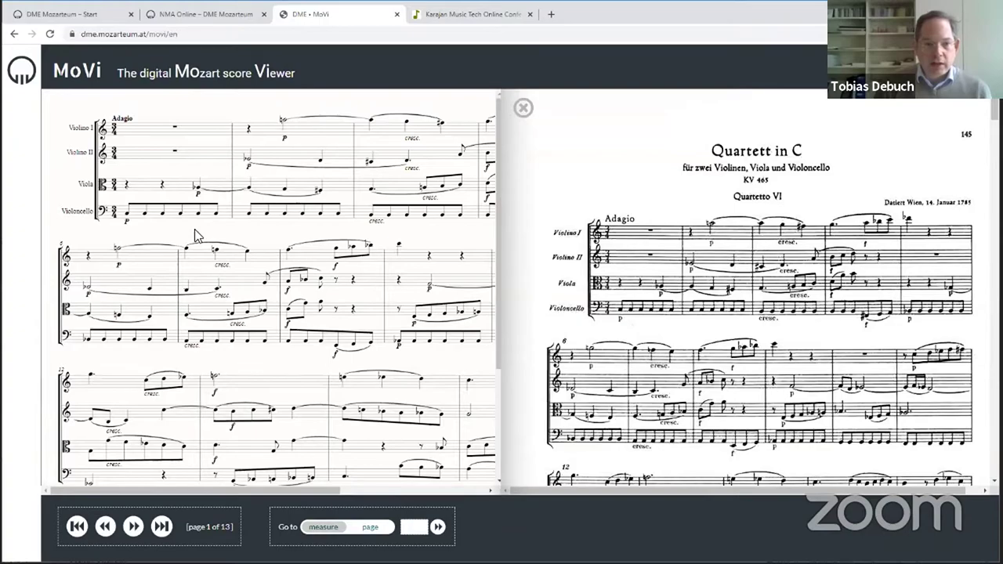
mouse_move(524, 106)
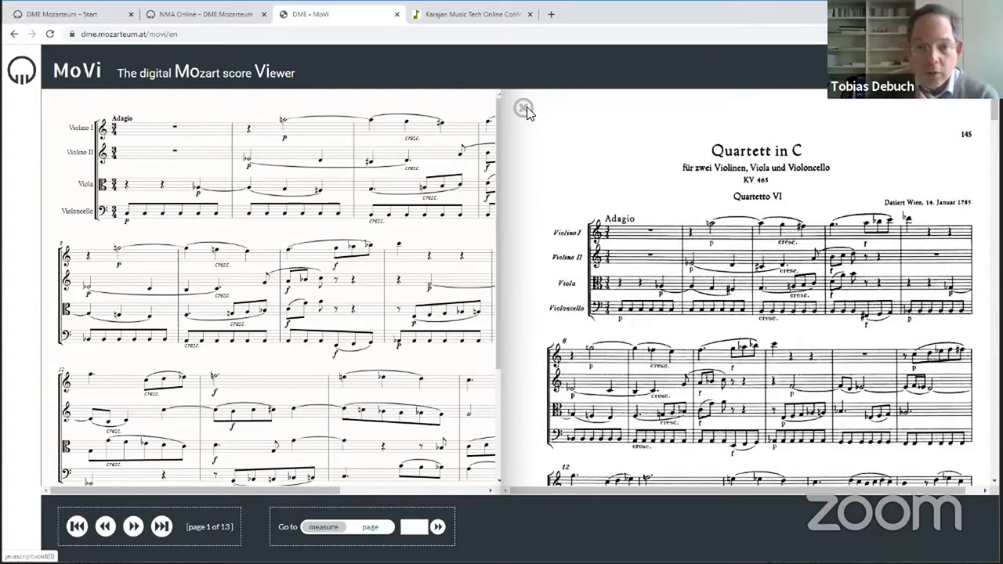
click(521, 107)
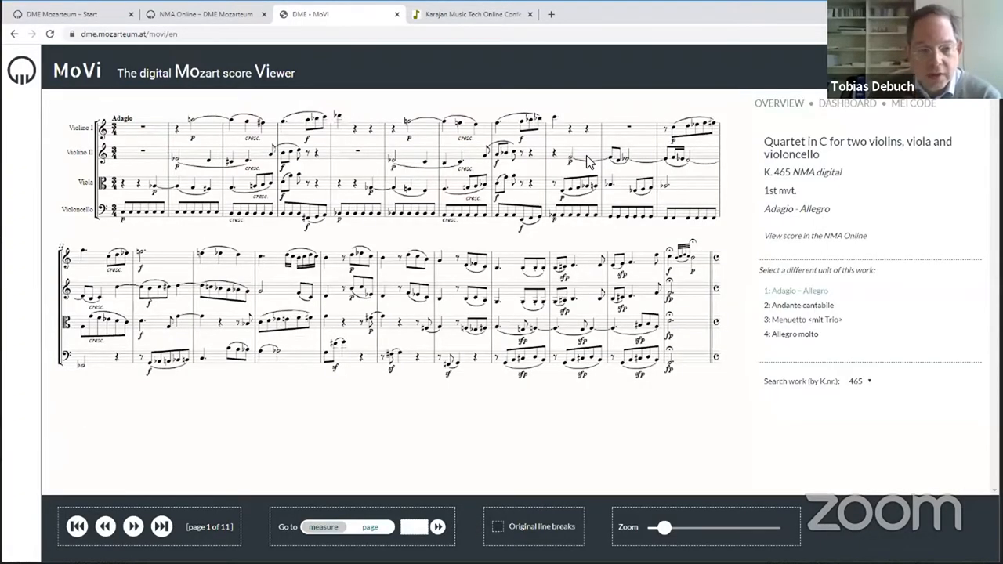
mouse_move(605, 336)
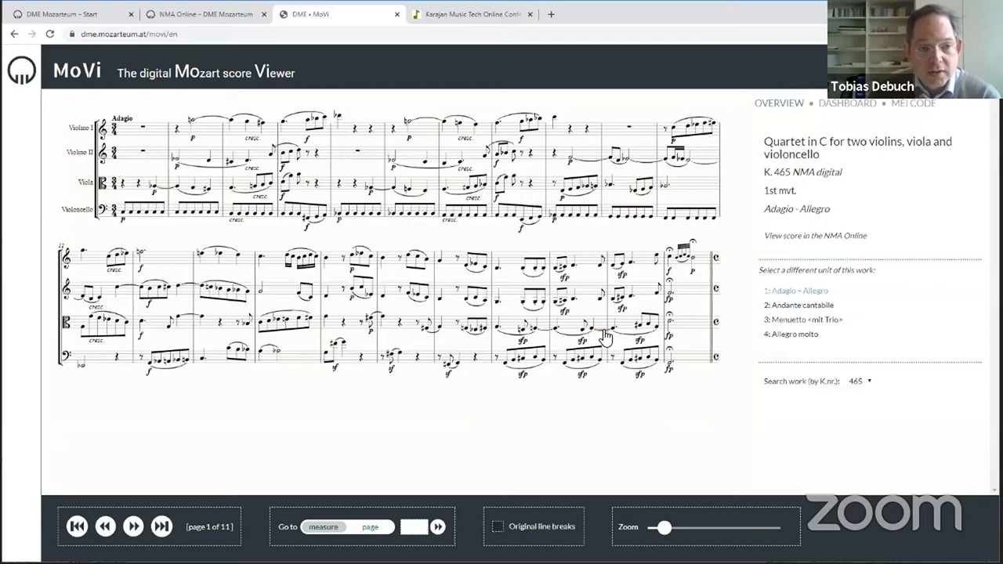
mouse_move(514, 265)
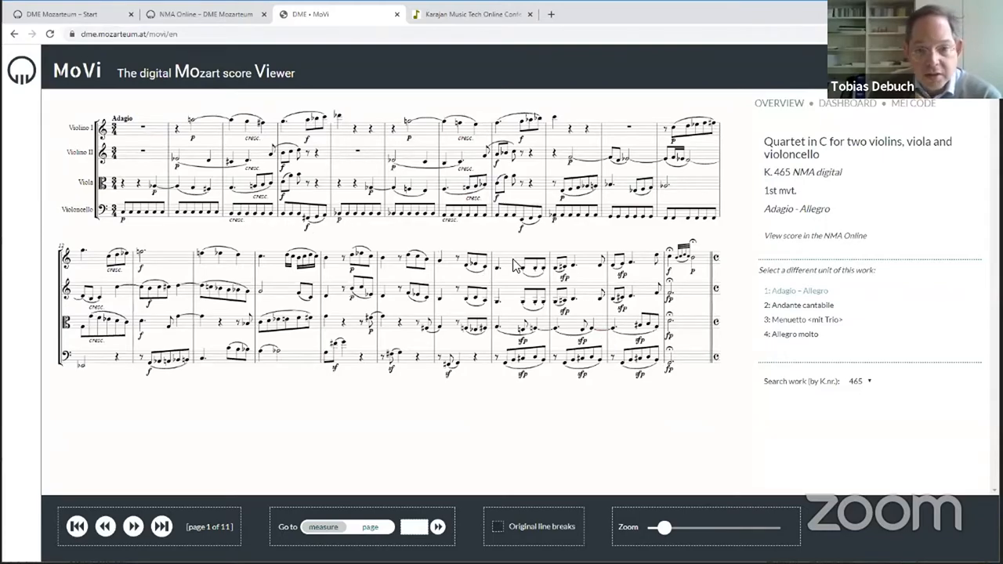
mouse_move(721, 289)
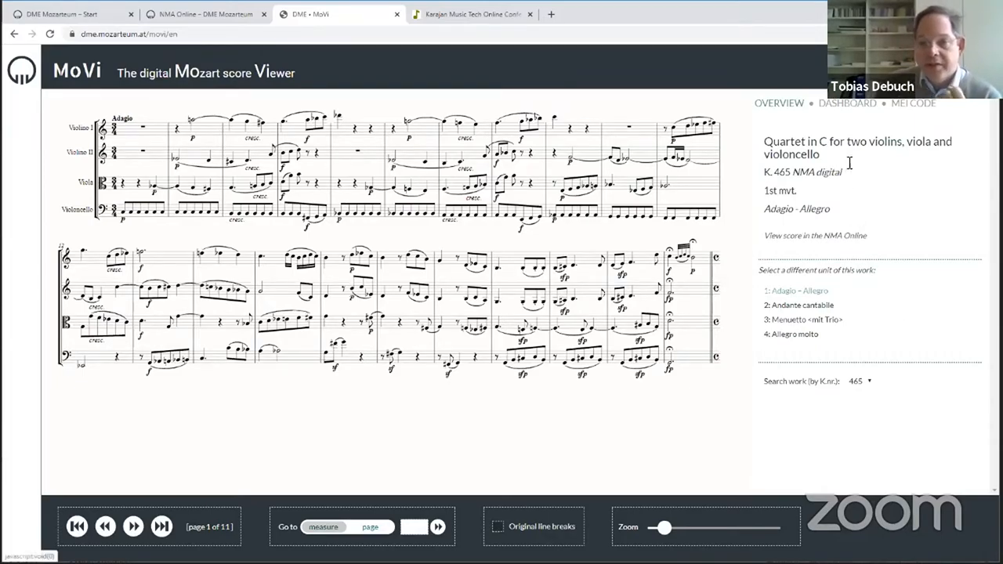
Show the dashboard and expand the Audio recordings for K. 465
click(846, 104)
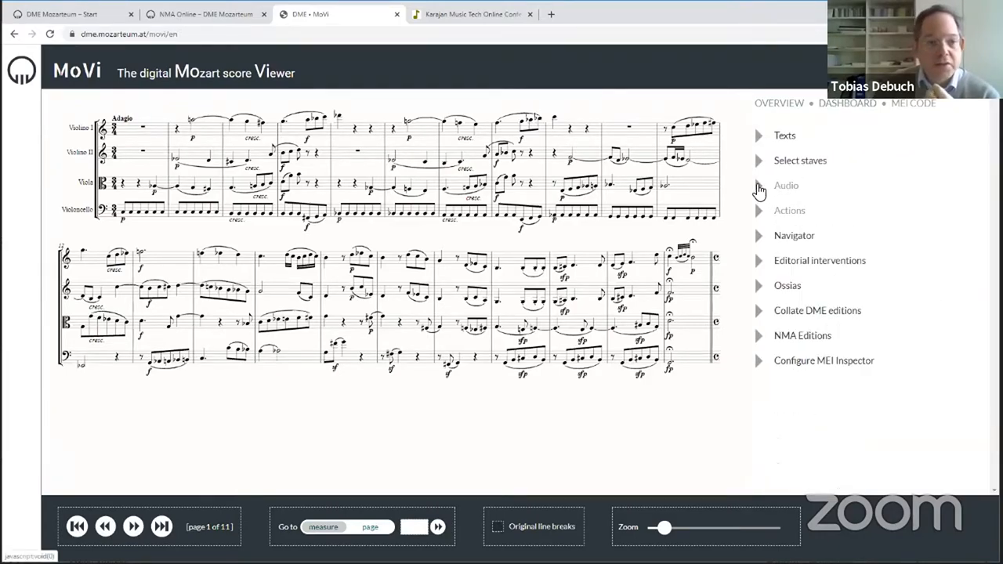
click(758, 185)
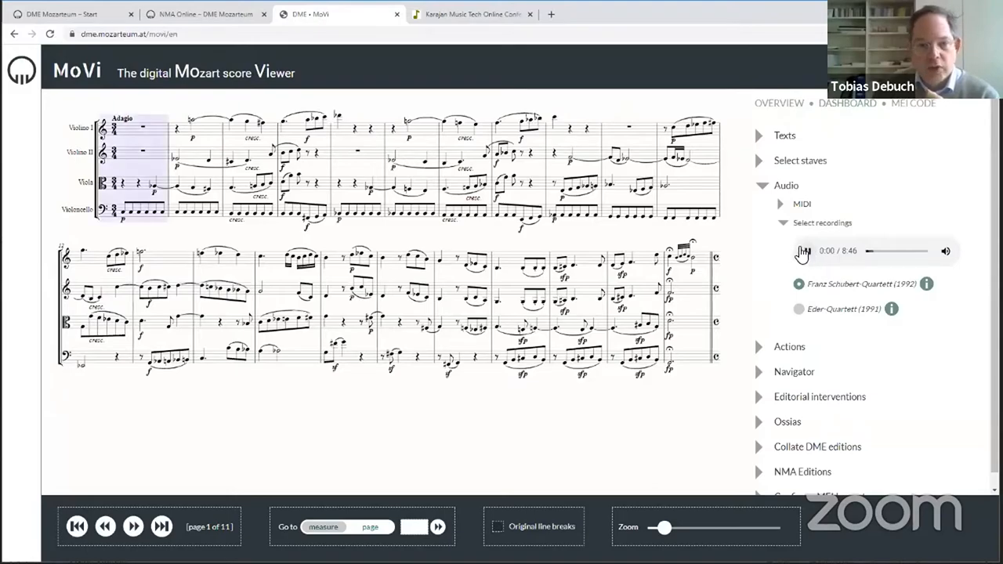
Play the Franz Schubert-Quartett recording, zoom out to five pages, then stop and hide recordings
click(802, 251)
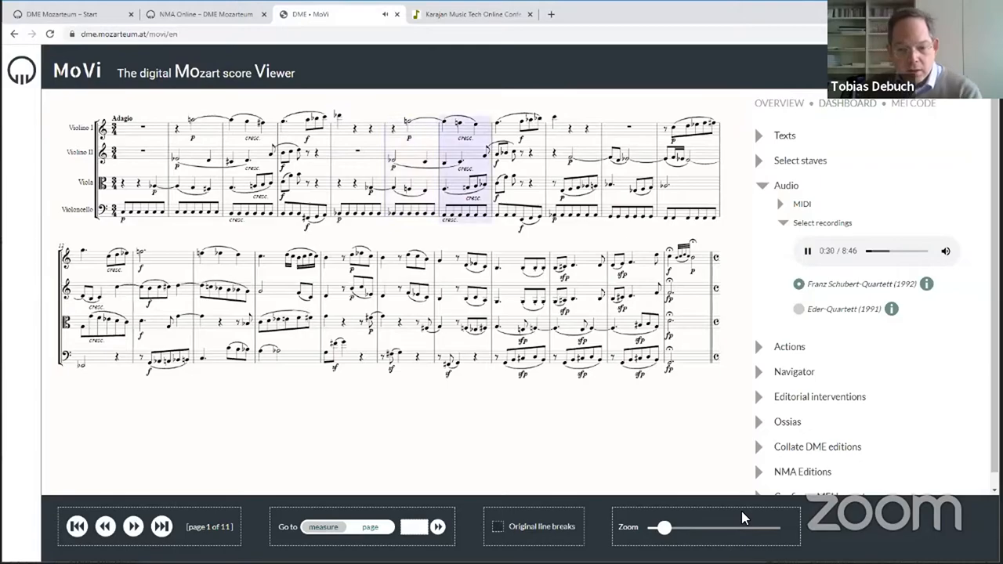
drag(661, 527, 647, 526)
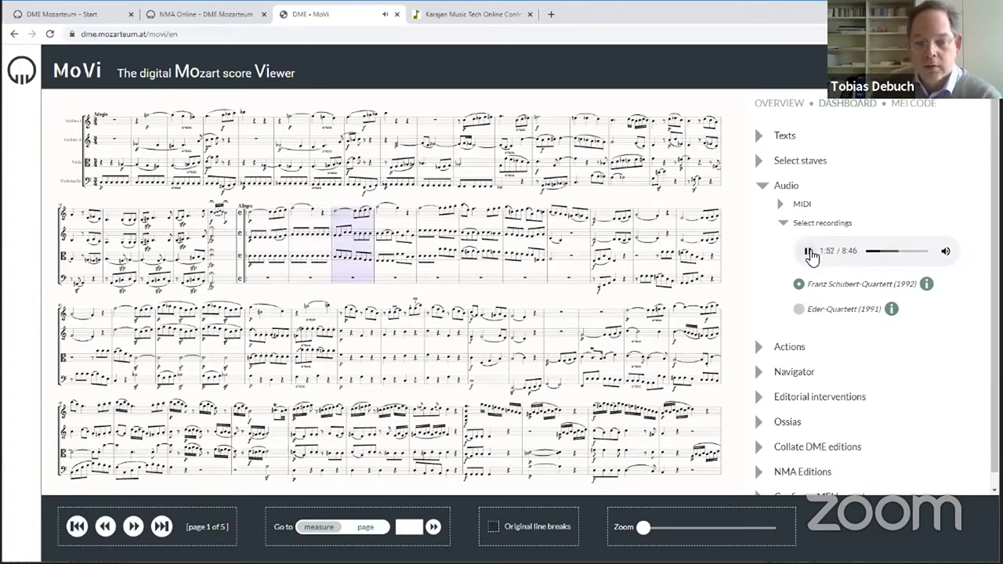
click(758, 222)
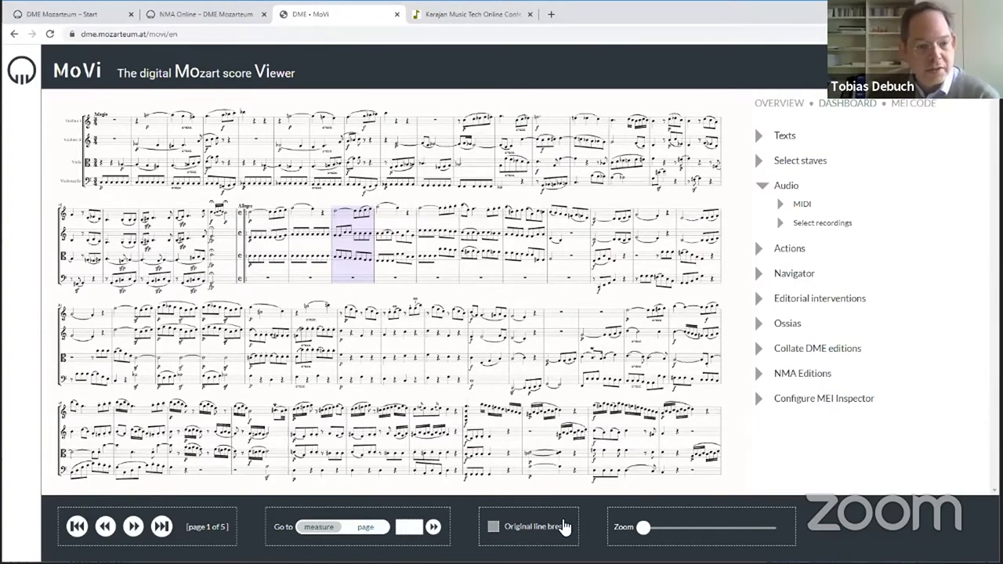
Toggle Original line breaks on and off, enlarge the score to 11 pages, and collapse Audio
click(491, 526)
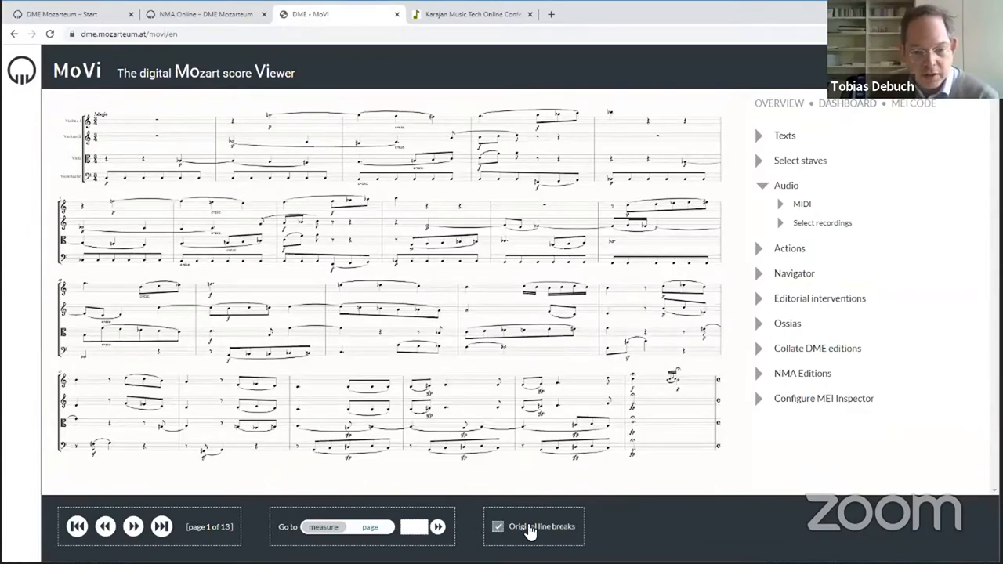
click(499, 526)
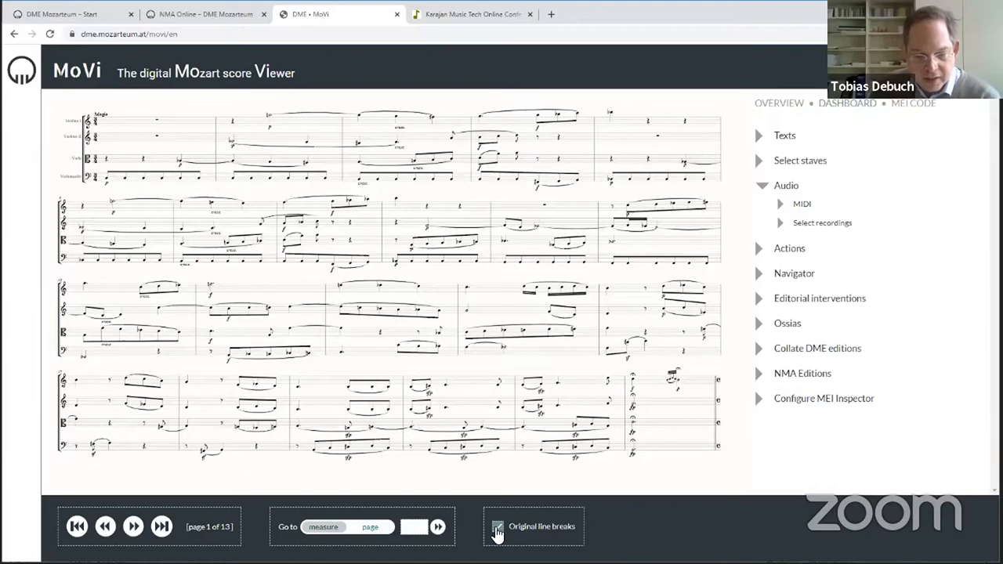
click(498, 526)
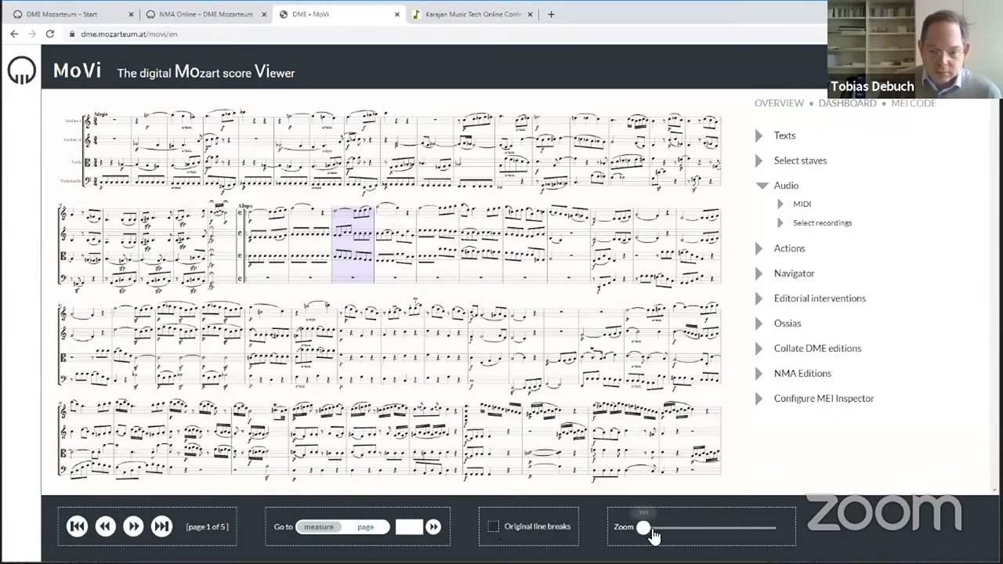
drag(644, 527, 660, 527)
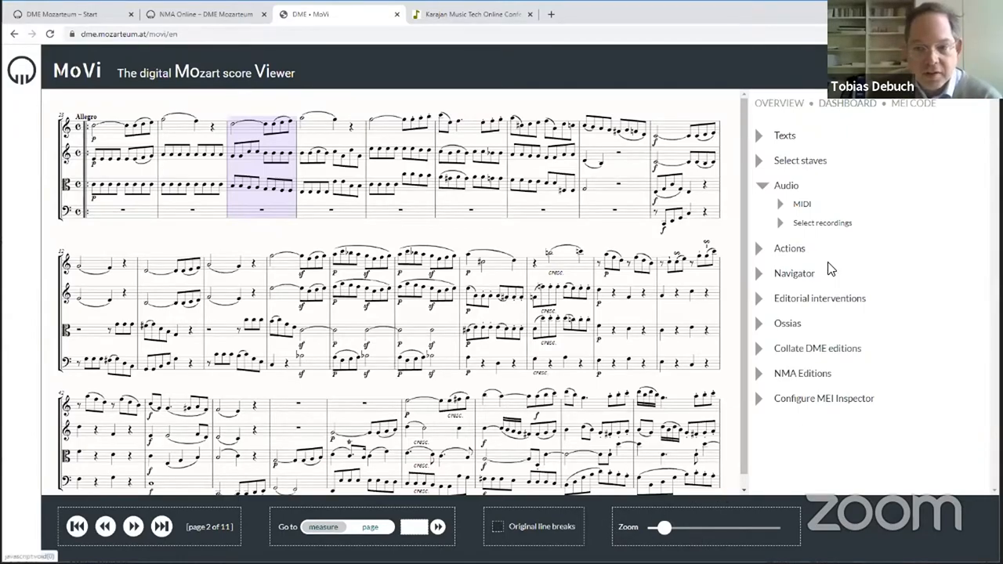
mouse_move(783, 238)
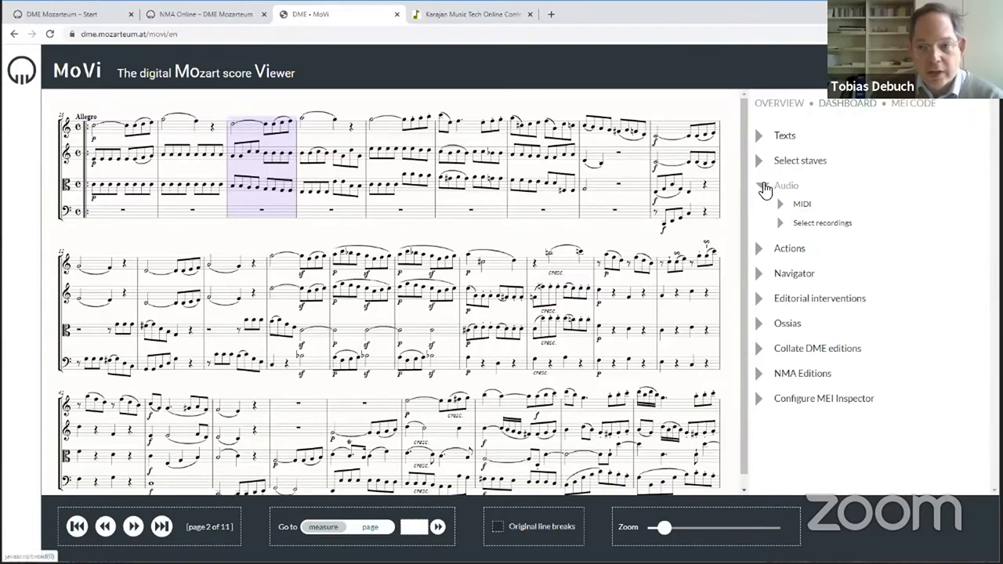
click(785, 184)
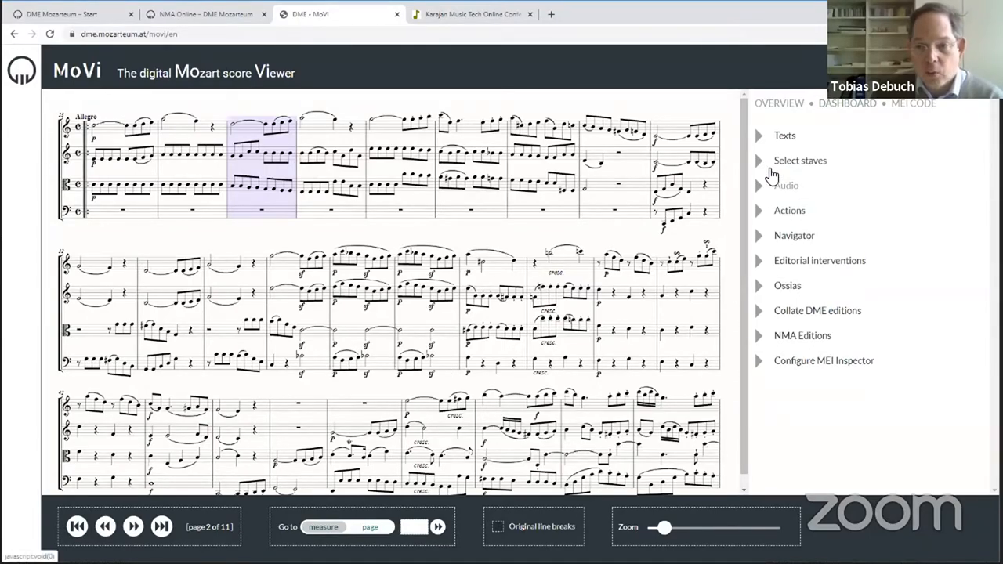
Filter the staves to Violino I and Violoncello and adjust the zoom to six pages
click(802, 160)
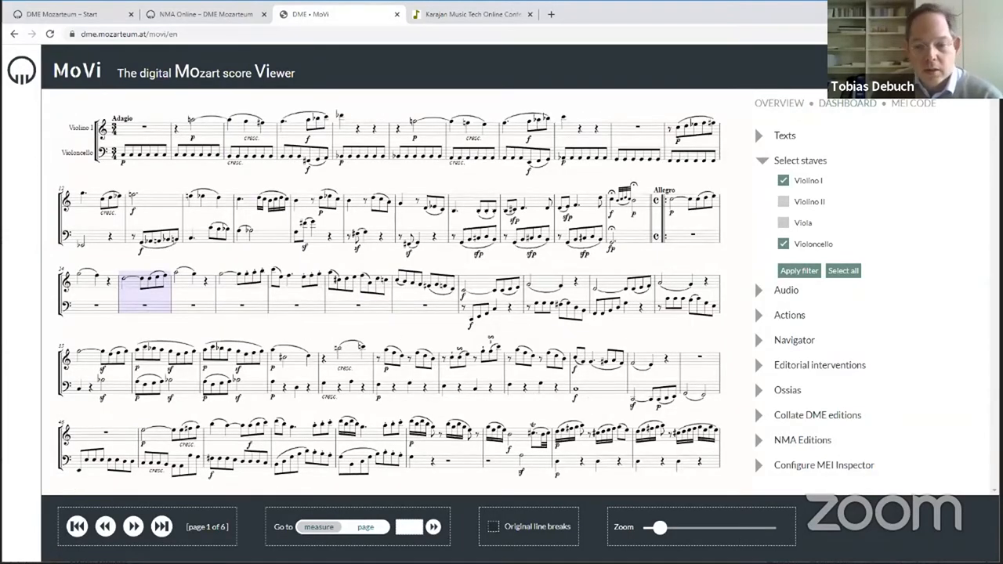
drag(656, 527, 693, 526)
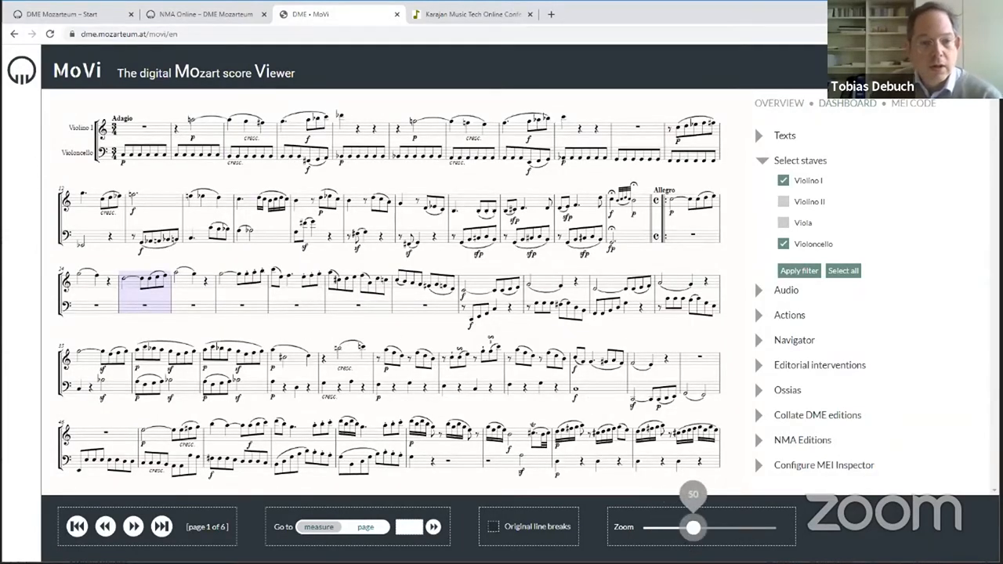
click(135, 527)
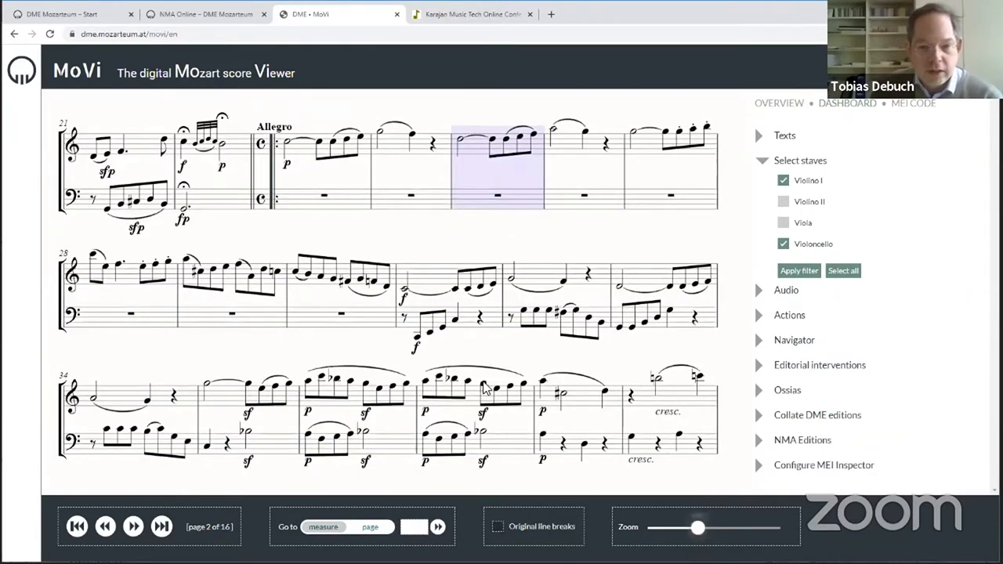
drag(699, 526, 664, 526)
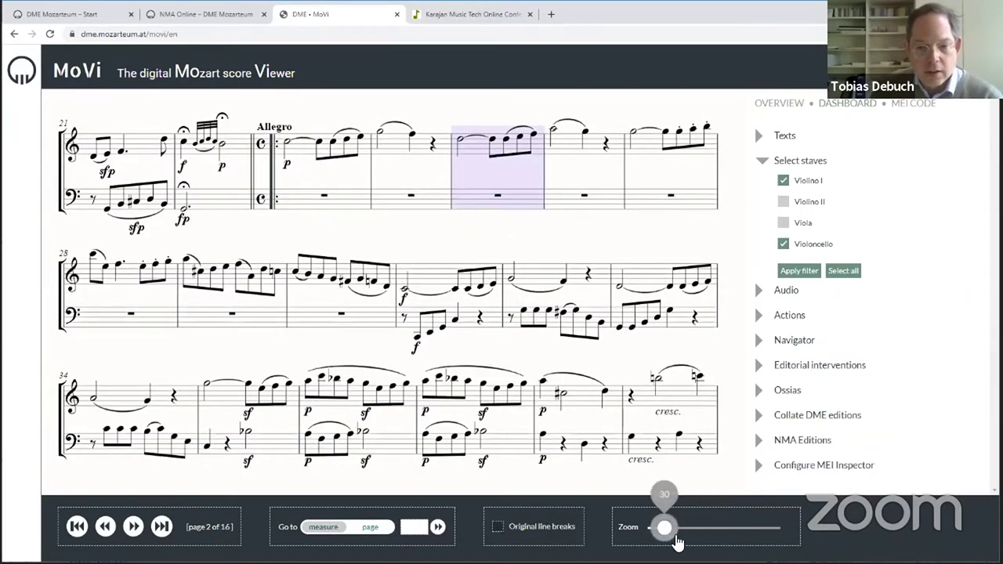
drag(664, 526, 658, 526)
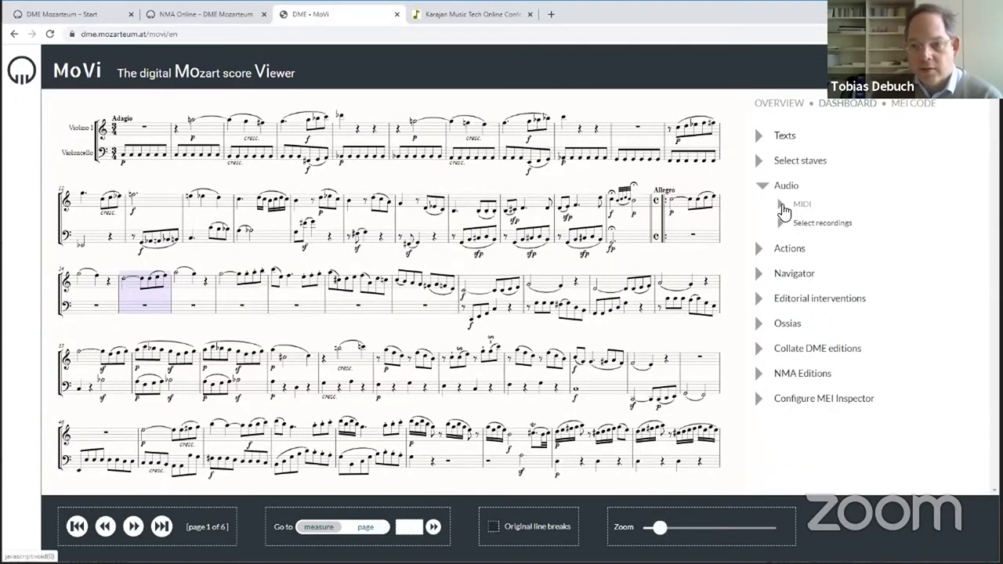
Play the two-staff score as MIDI, then reopen the Select staves choices
click(803, 204)
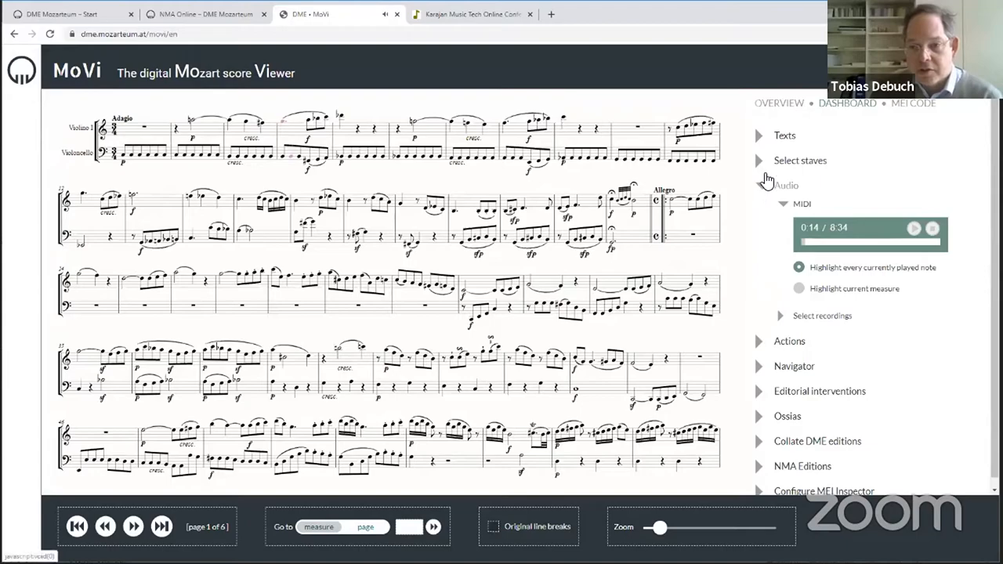
click(799, 159)
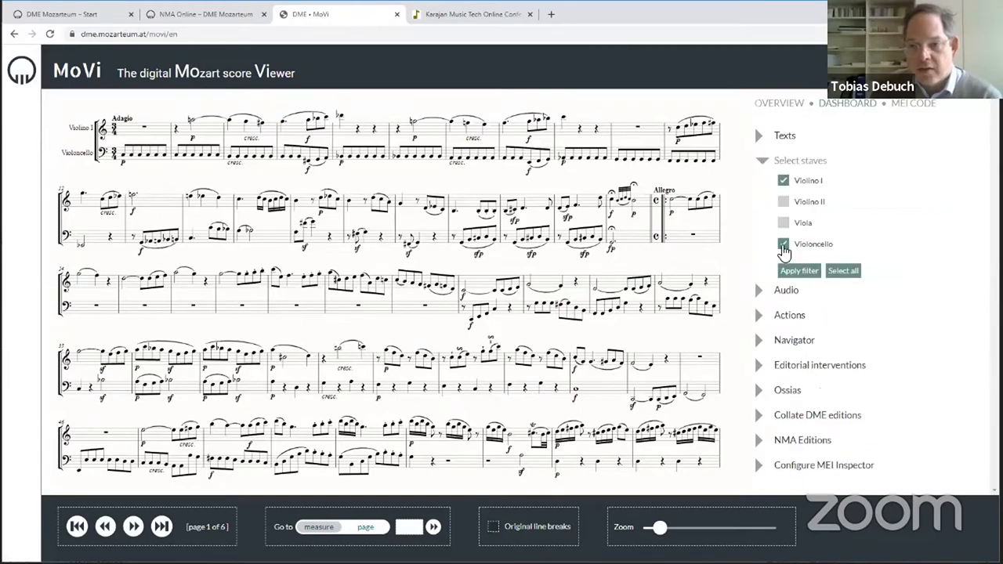
Filter the quartet score down to the Violoncello staff alone via Apply filter
click(783, 180)
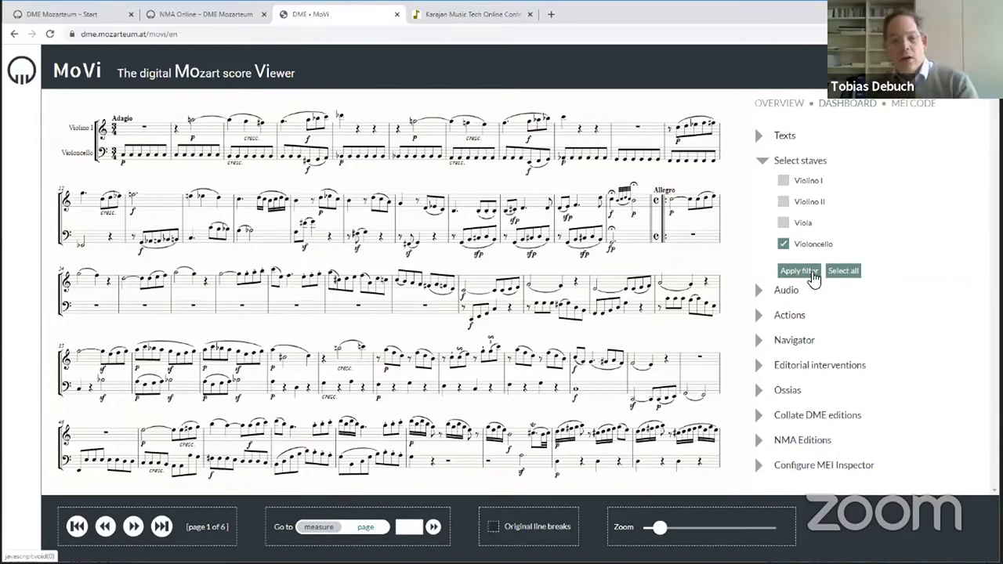
click(799, 269)
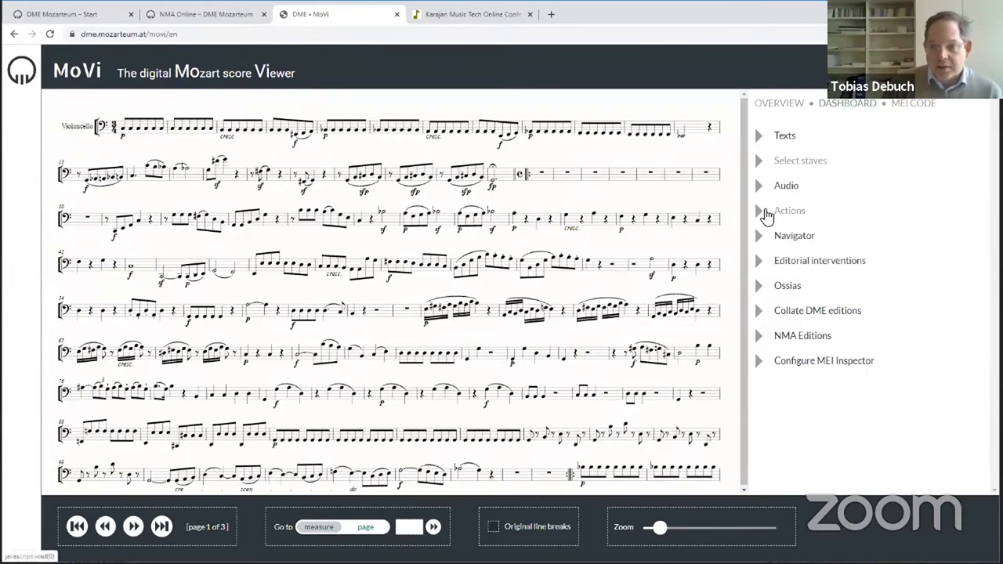
Open the K. 465 quartet's MEI file as raw XML in the browser via Actions > Download
click(758, 210)
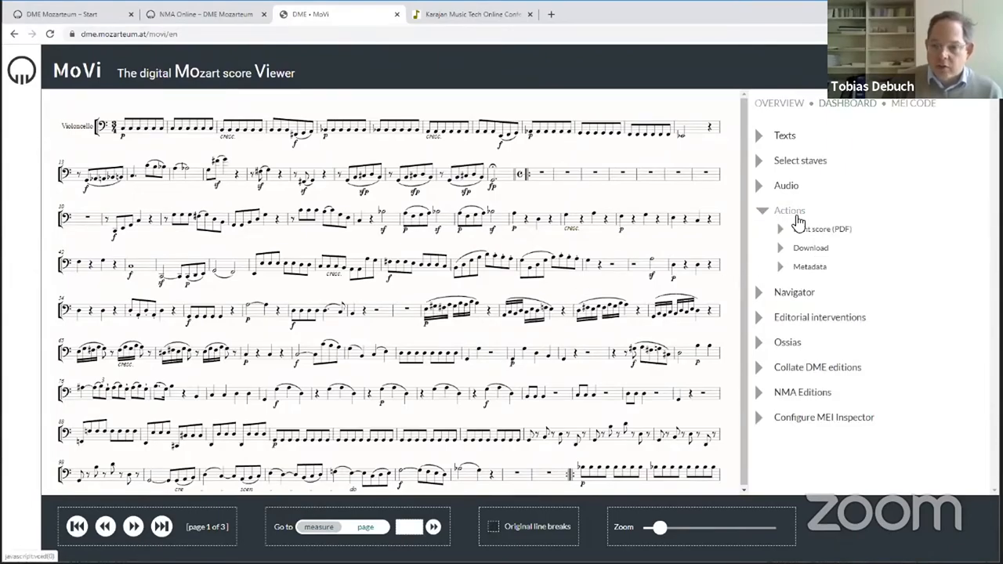
mouse_move(827, 293)
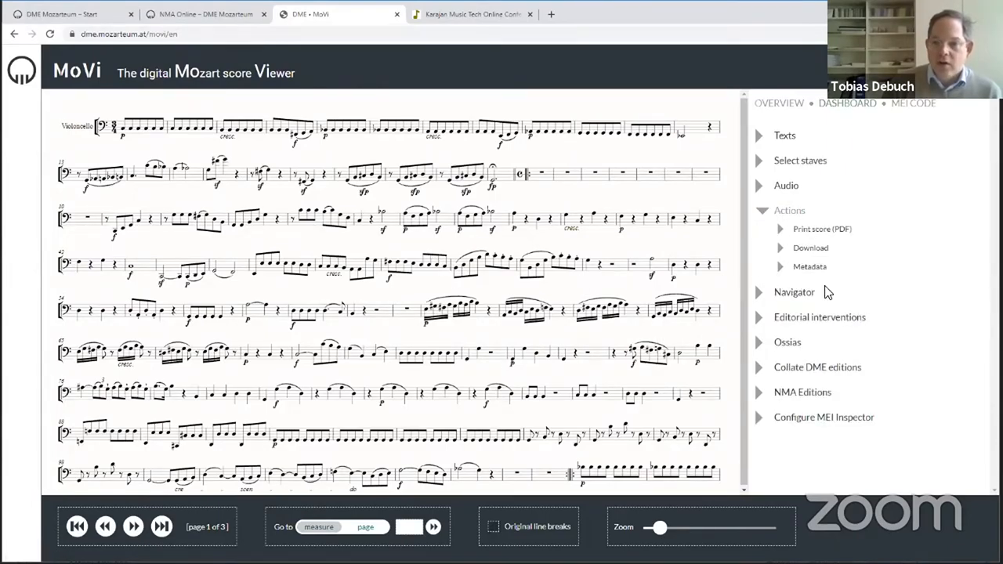
click(810, 247)
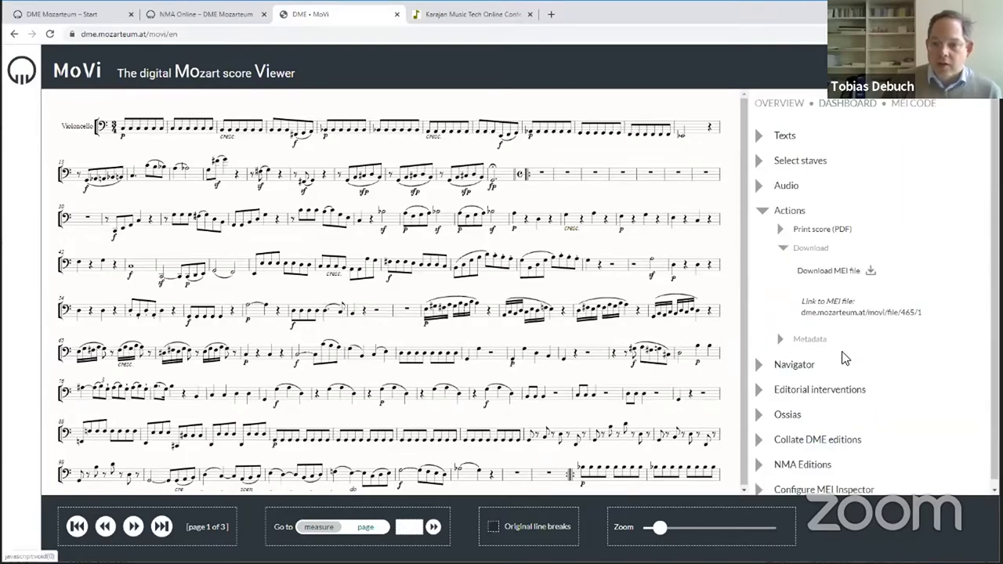
mouse_move(837, 314)
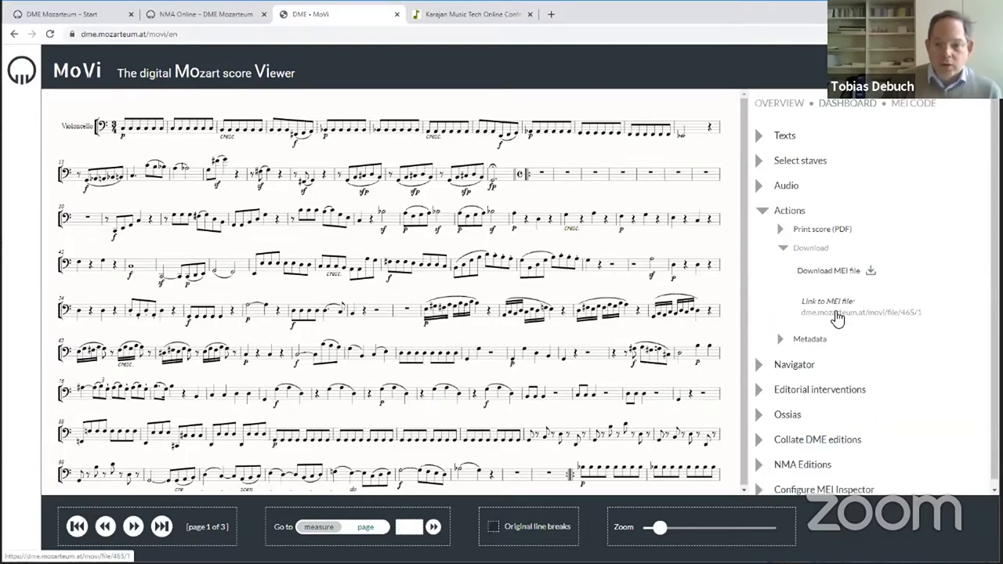
click(860, 313)
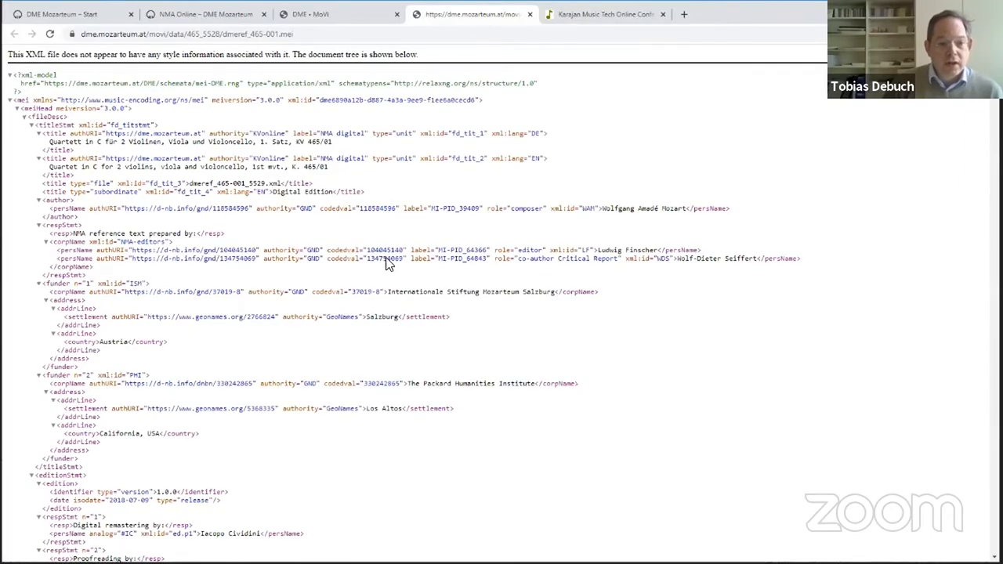
scroll(down, 3)
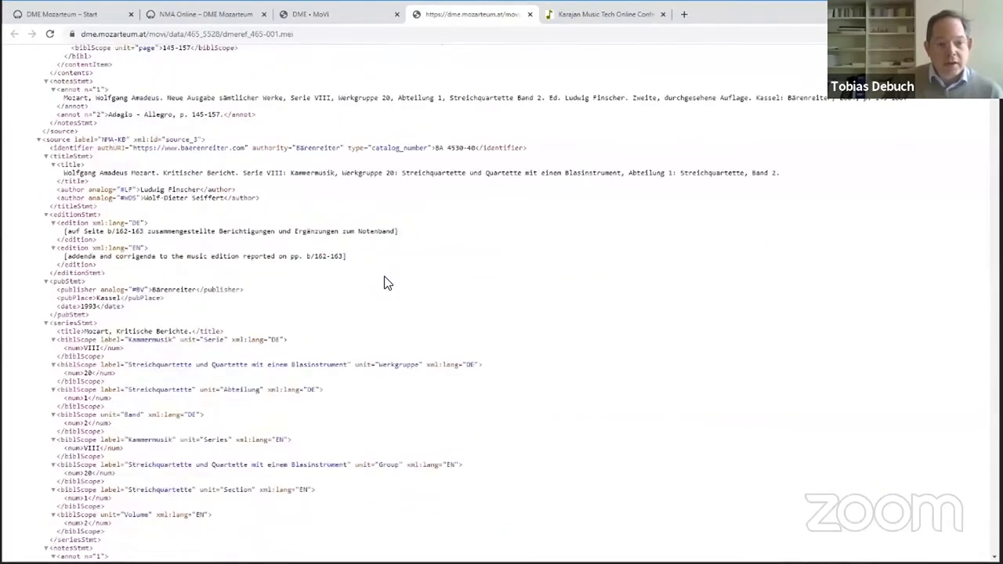
scroll(down, 3)
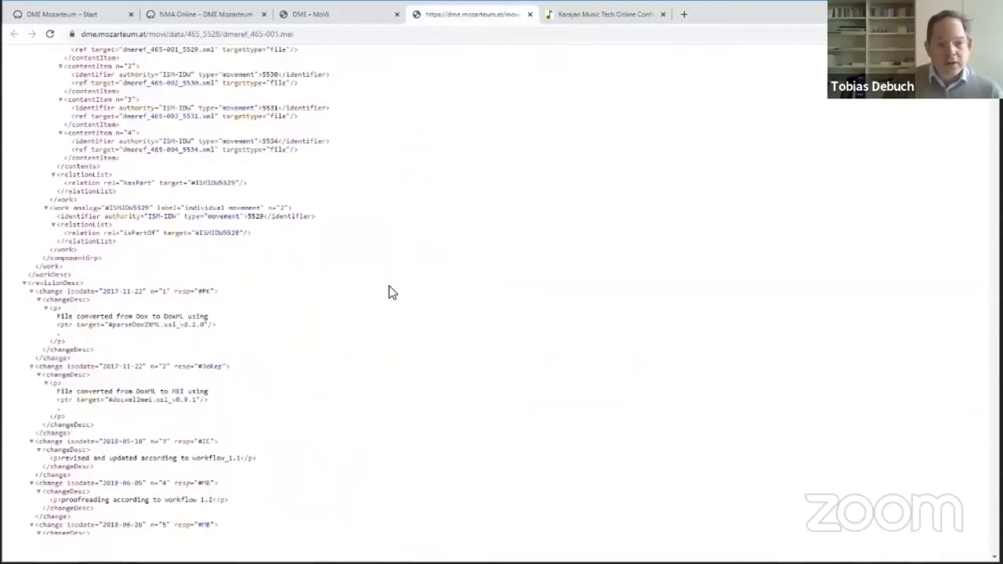
scroll(down, 3)
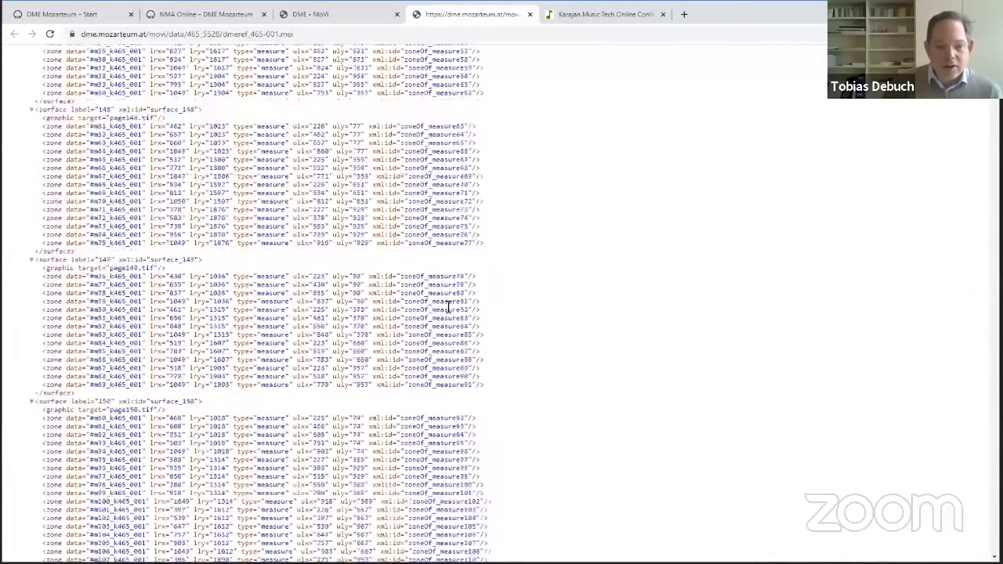
scroll(down, 3)
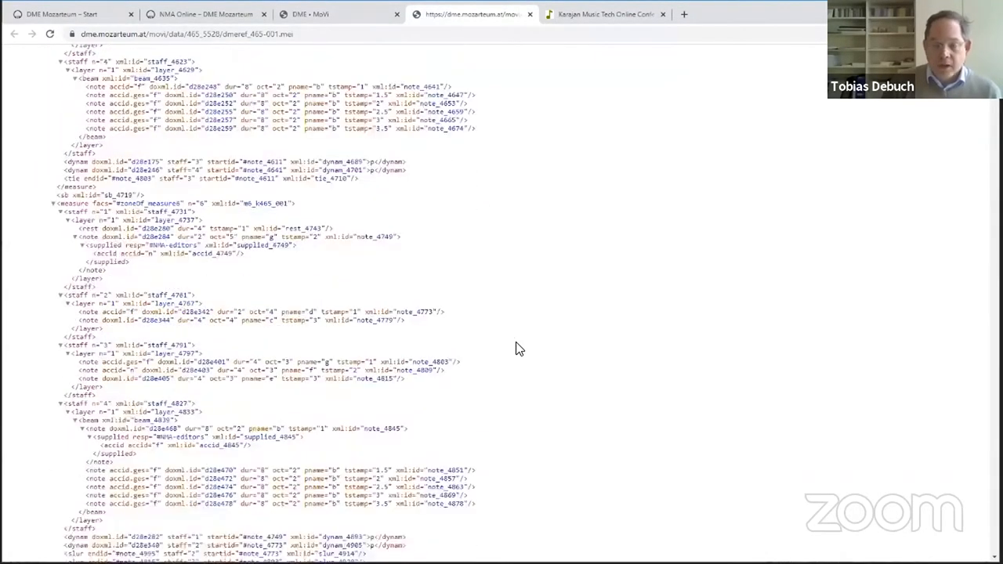
scroll(down, 3)
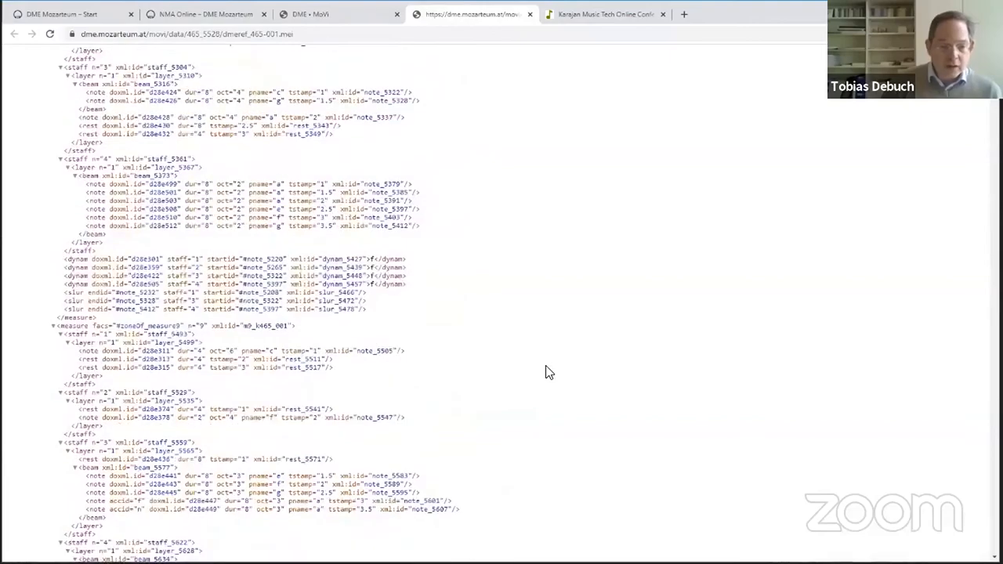
scroll(down, 3)
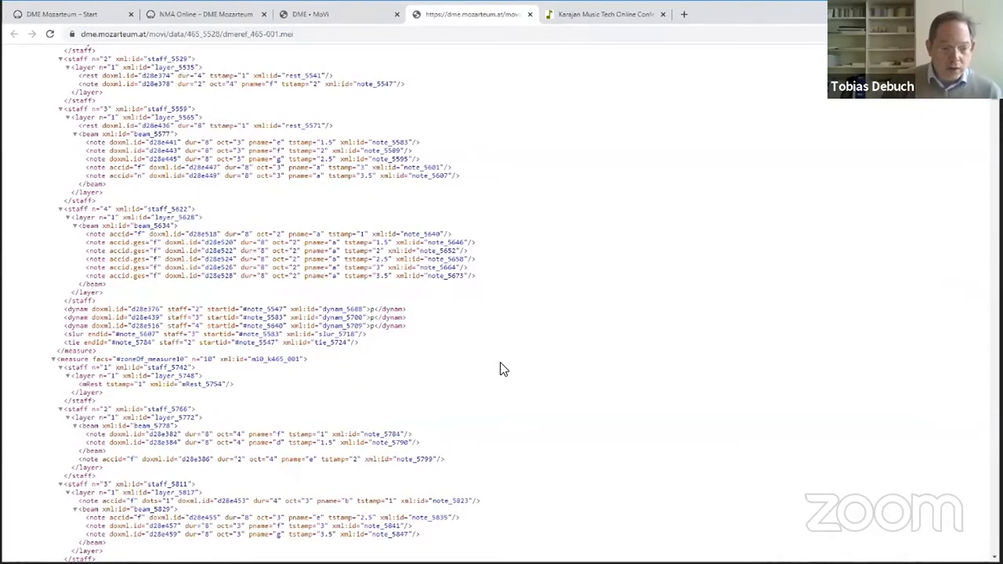
scroll(down, 3)
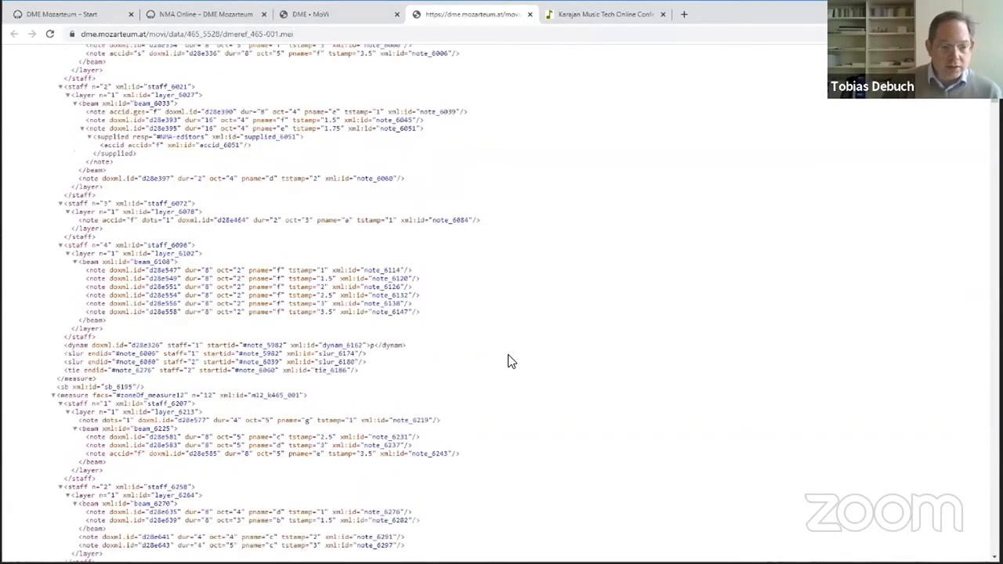
scroll(down, 3)
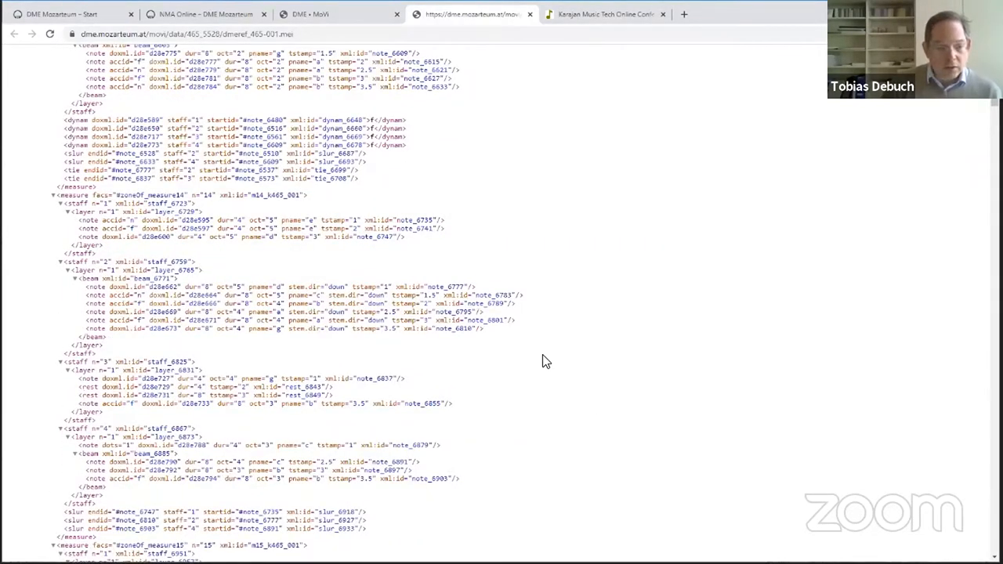
scroll(down, 3)
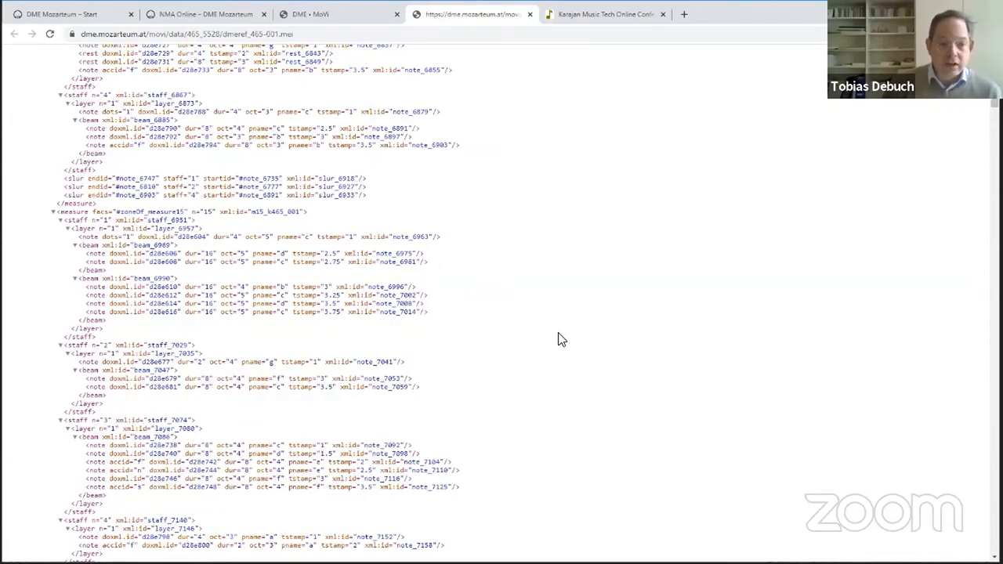
mouse_move(556, 279)
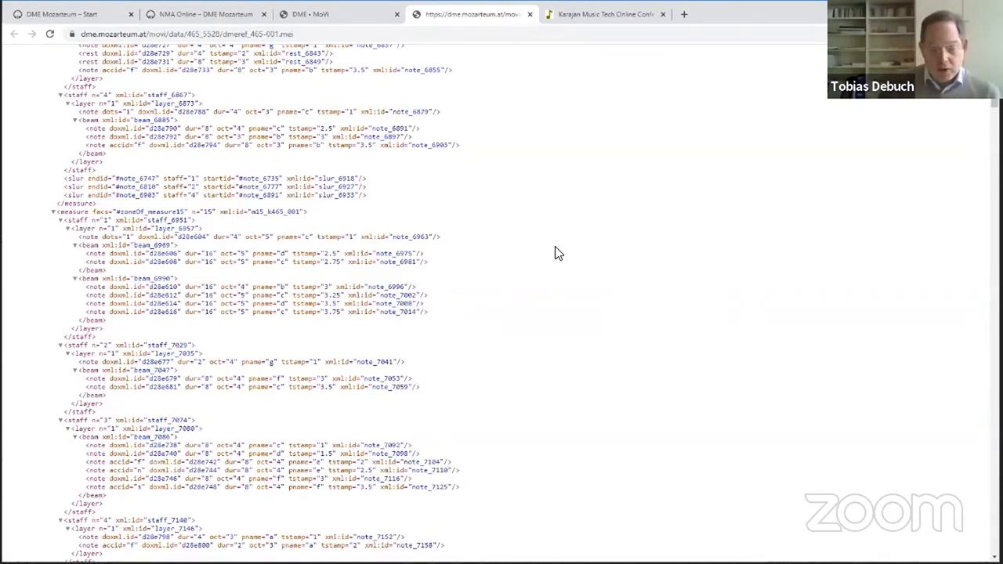
scroll(down, 3)
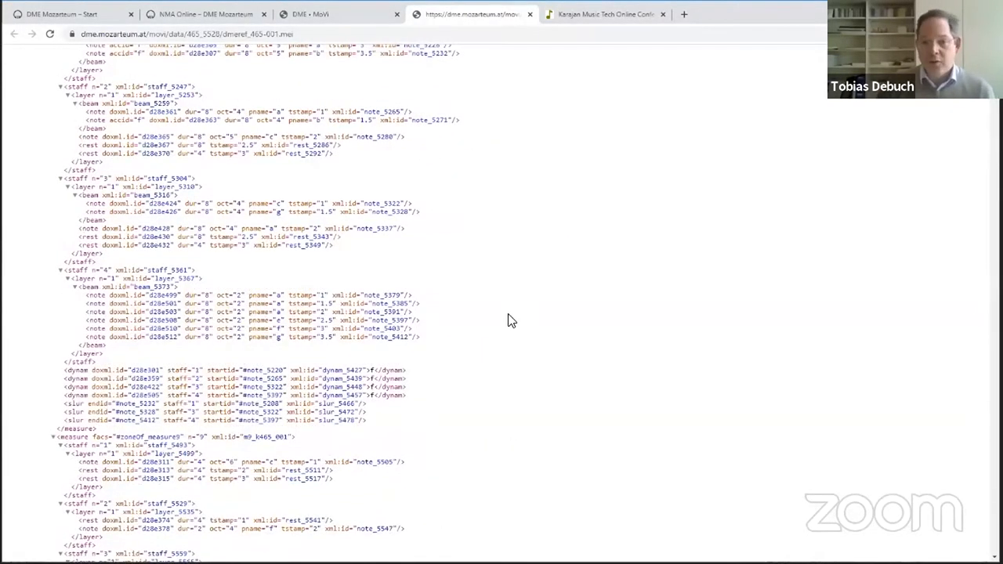
mouse_move(588, 19)
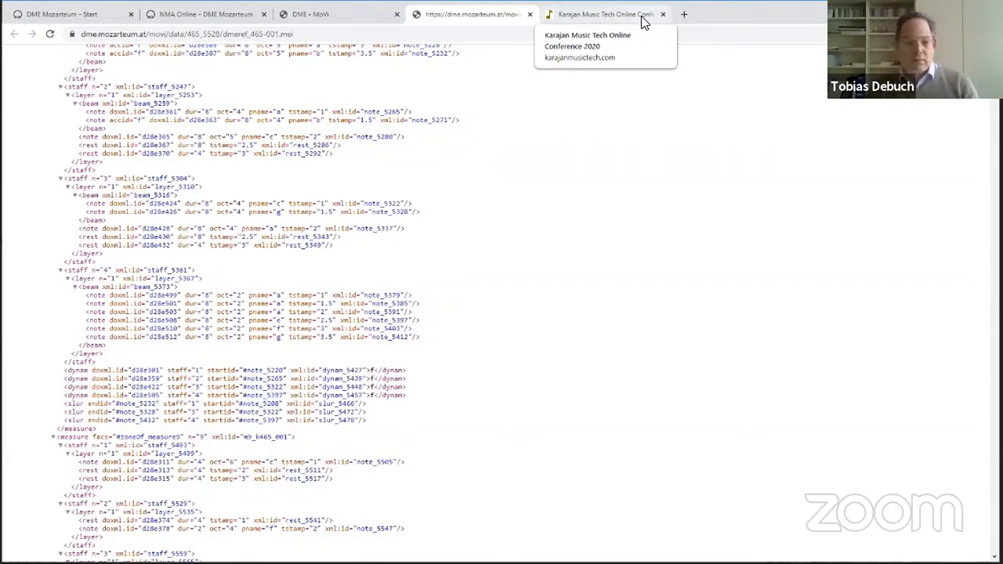
mouse_move(552, 358)
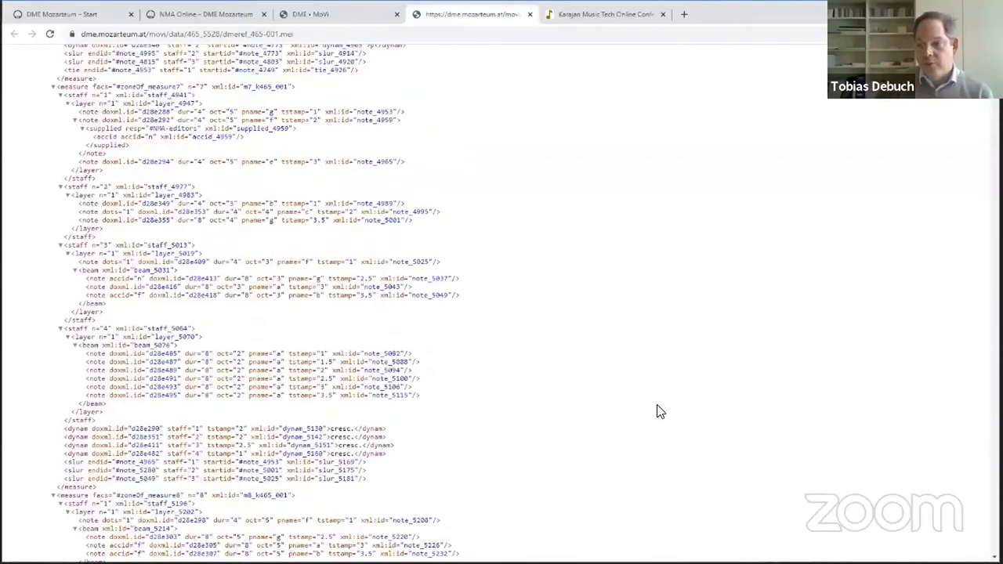
scroll(up, 3)
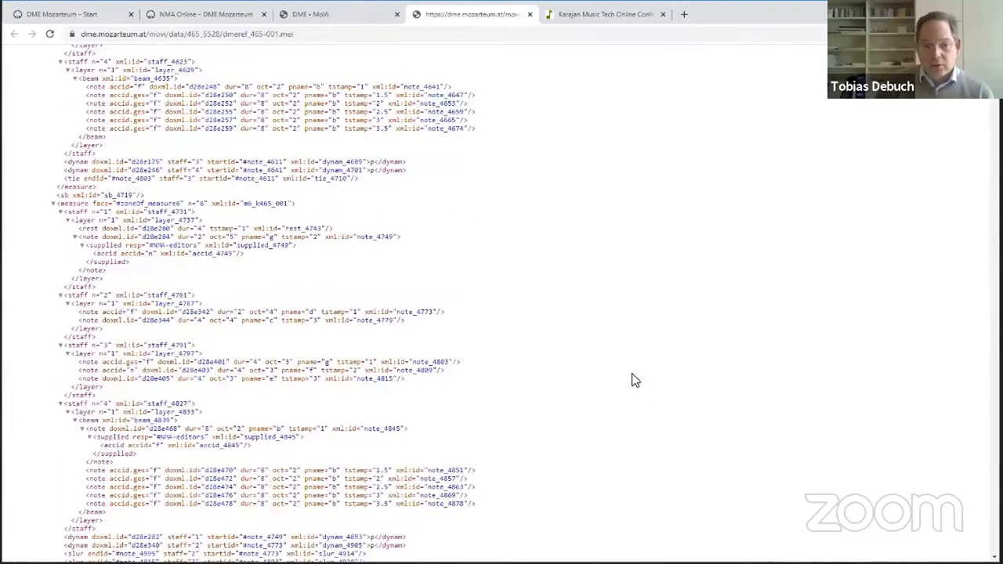
mouse_move(689, 286)
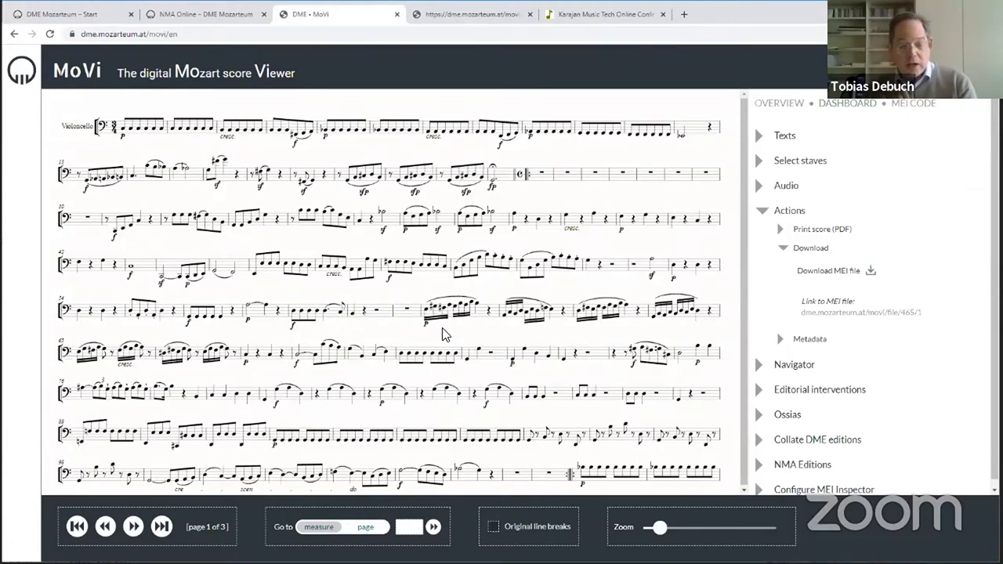
mouse_move(664, 118)
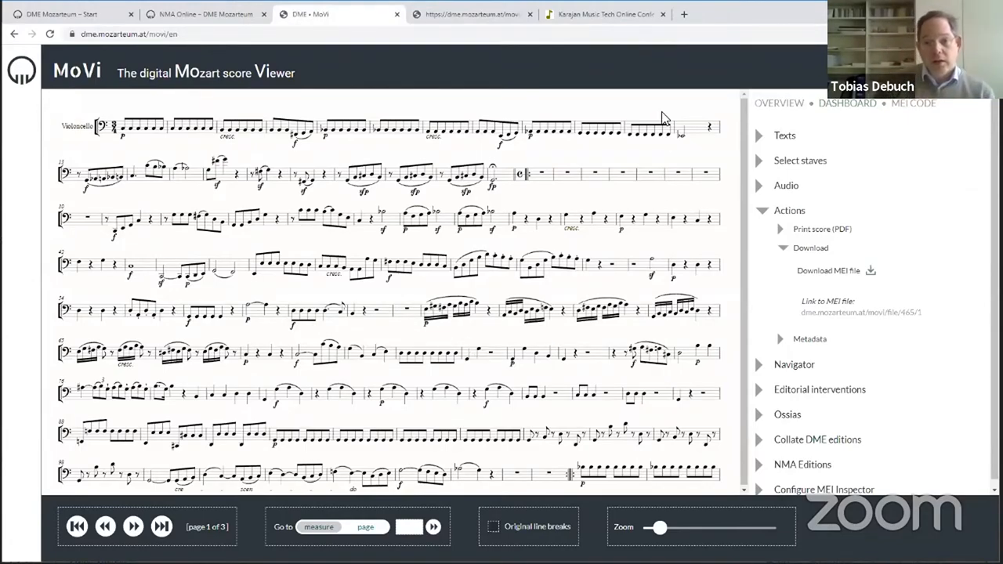
mouse_move(698, 16)
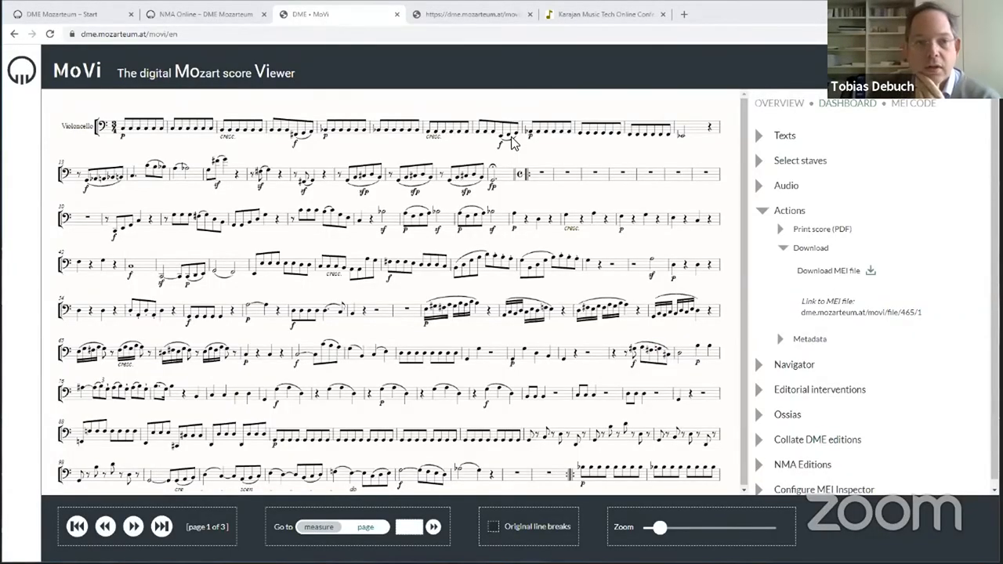
mouse_move(781, 104)
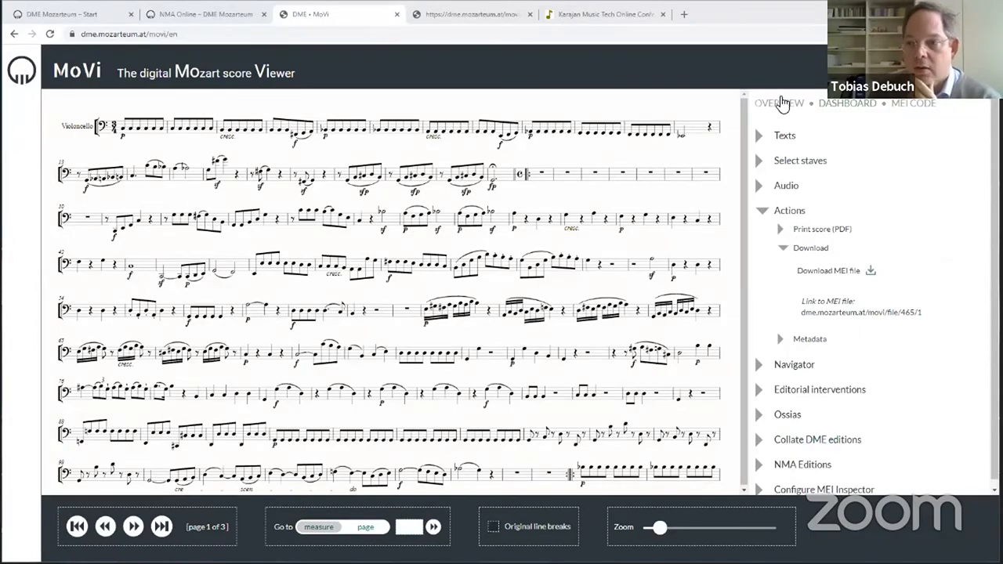
Load the Symphony in C, K. 551 from the Overview's search-by-K.nr. list
click(782, 104)
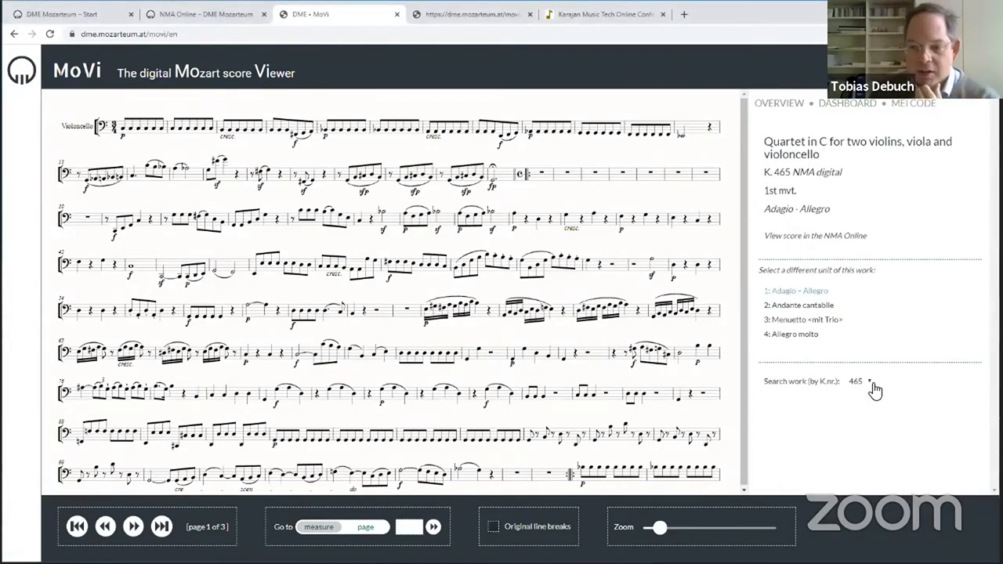
click(867, 382)
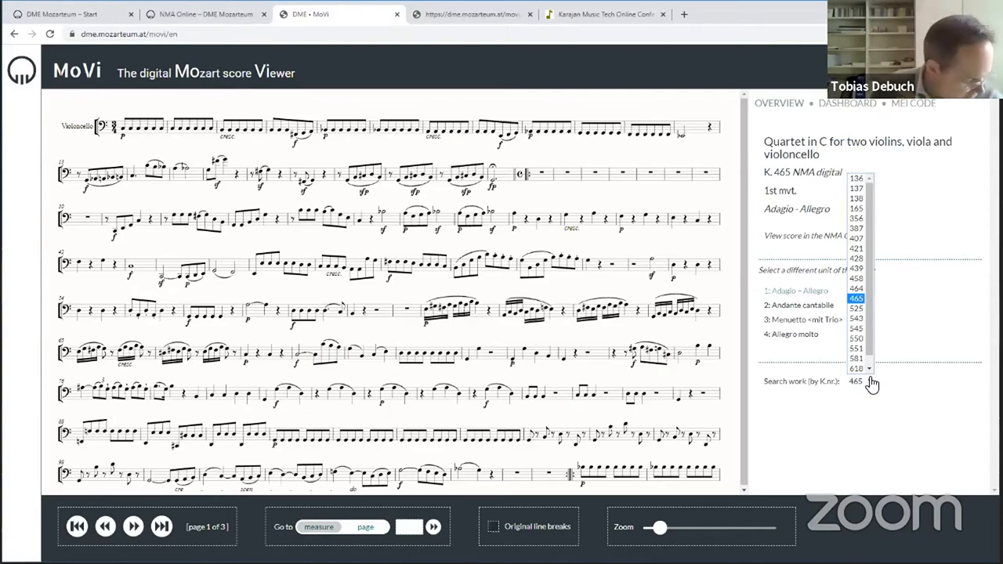
mouse_move(865, 381)
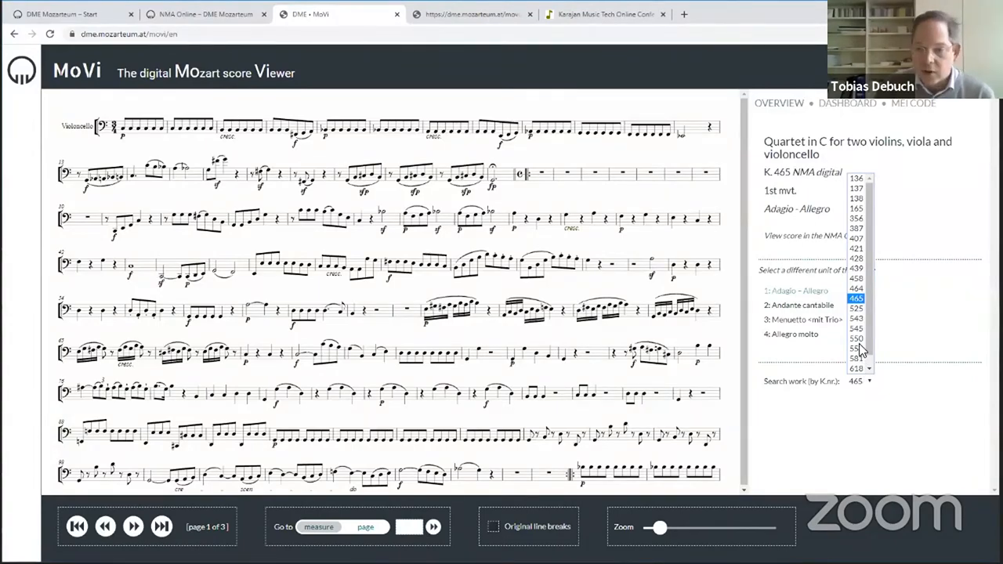
click(856, 348)
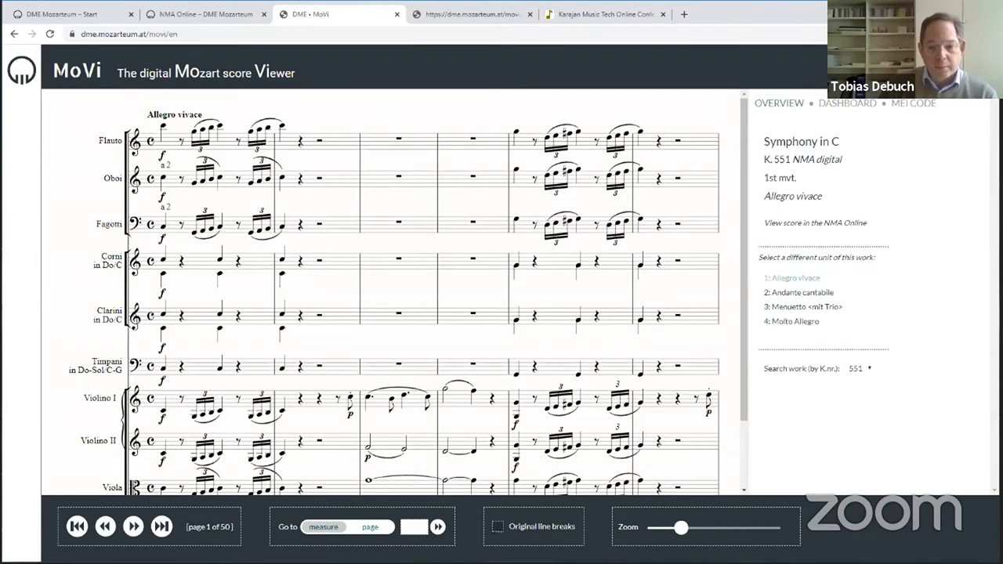
Shrink the K. 551 score to 35 pages with the Zoom slider and return to the Dashboard
drag(680, 526, 664, 527)
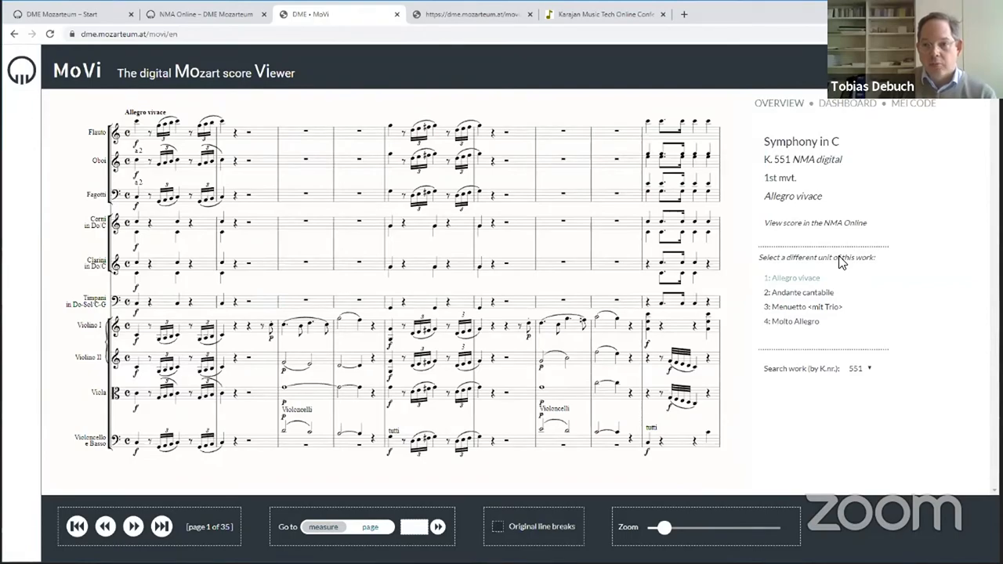
click(846, 103)
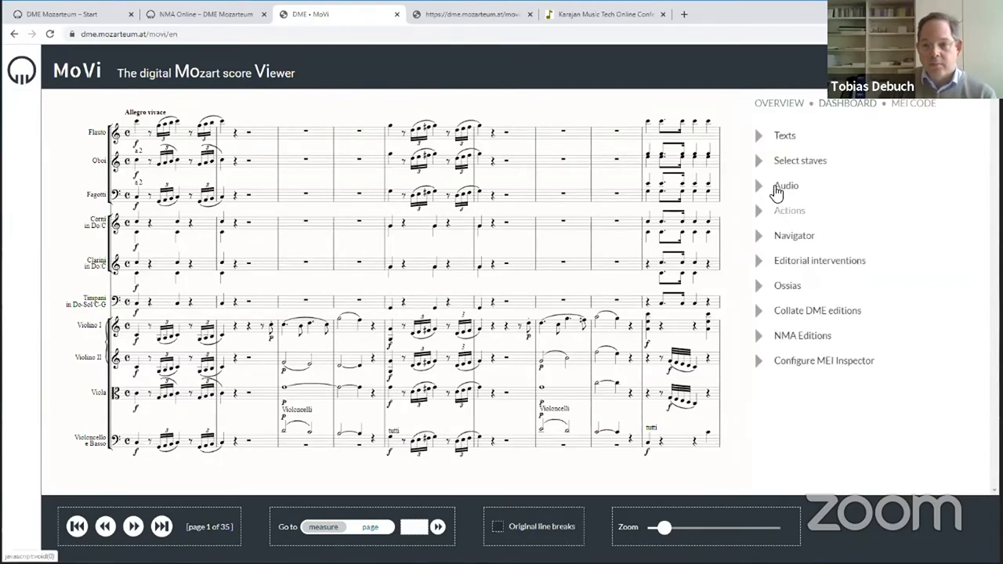
Play K. 551 with the Mozart Akademie Amsterdam (2002) recording, then stop and collapse Audio
click(787, 185)
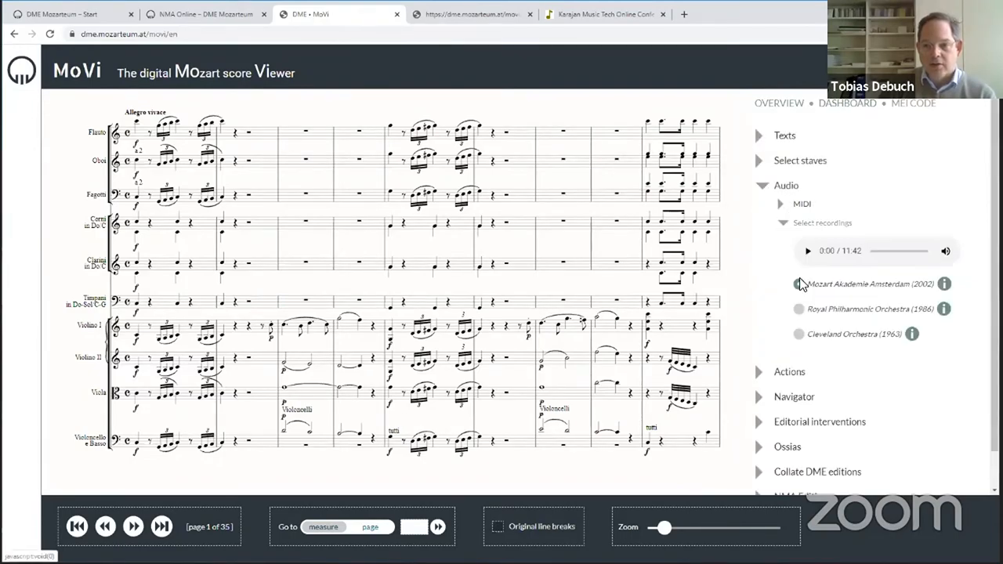
click(809, 250)
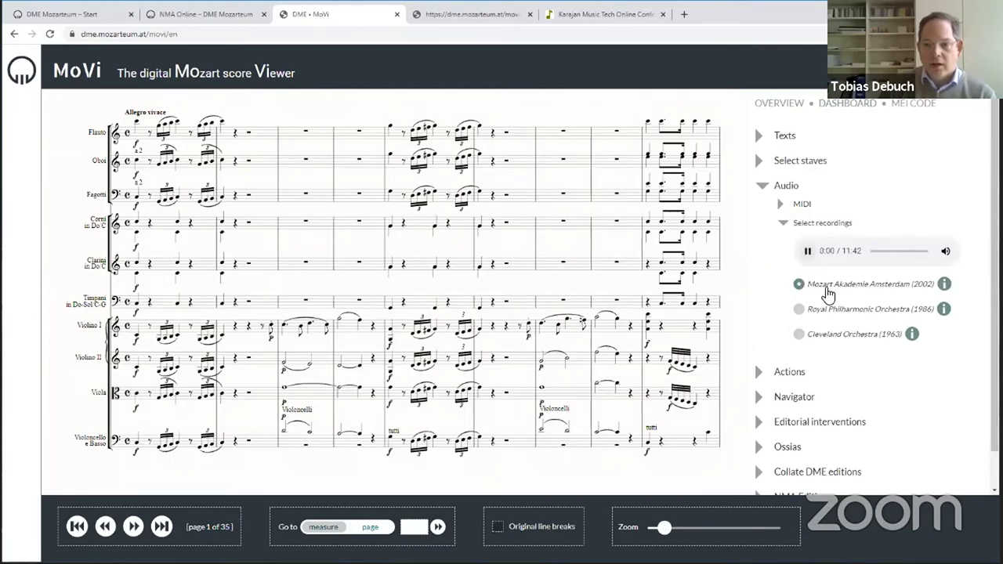
click(809, 251)
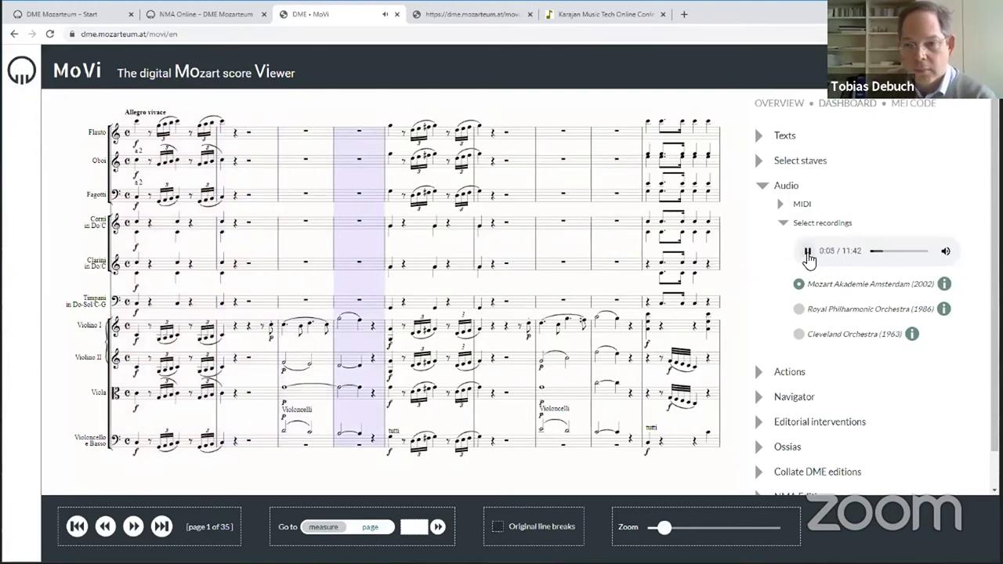
click(760, 185)
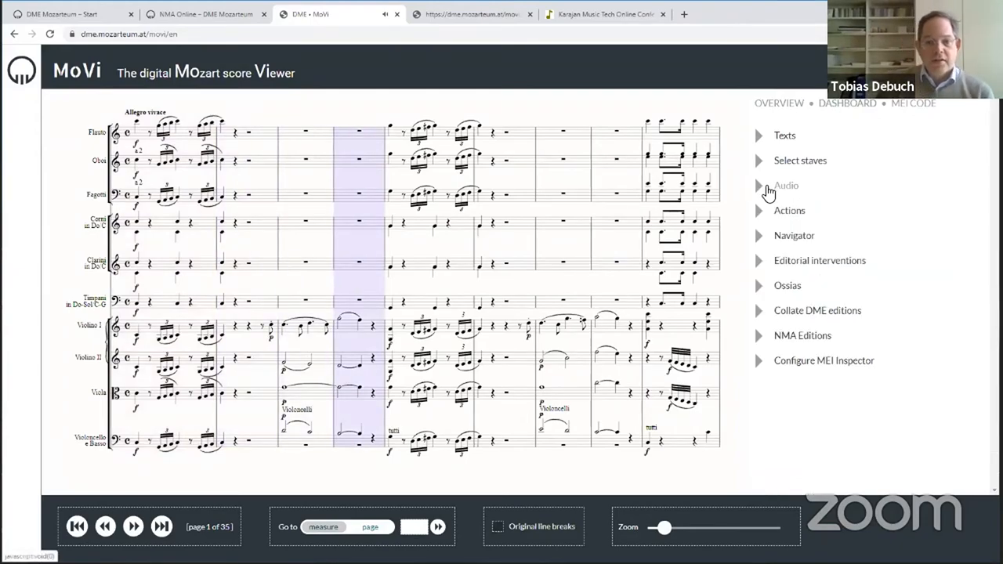
mouse_move(770, 255)
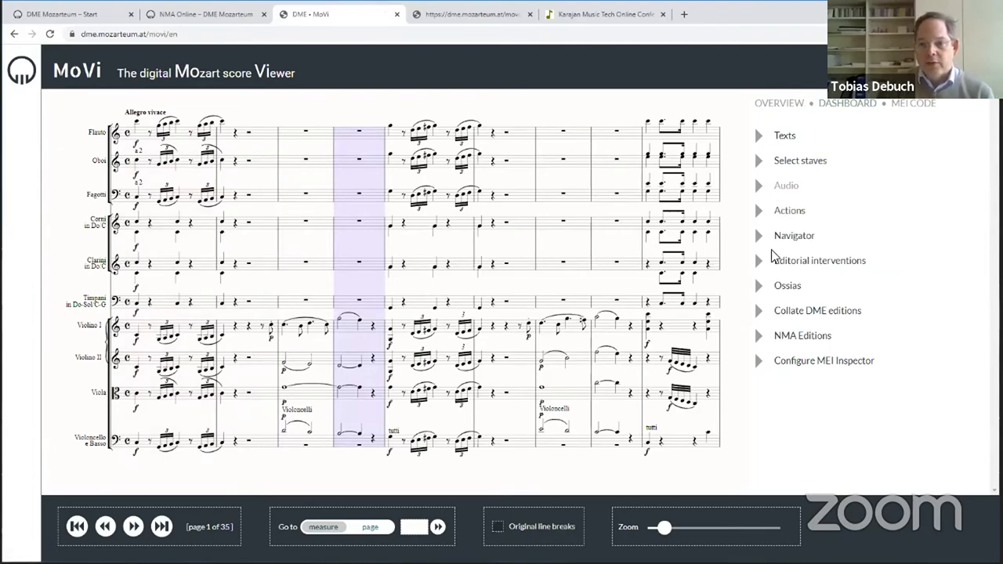
mouse_move(765, 213)
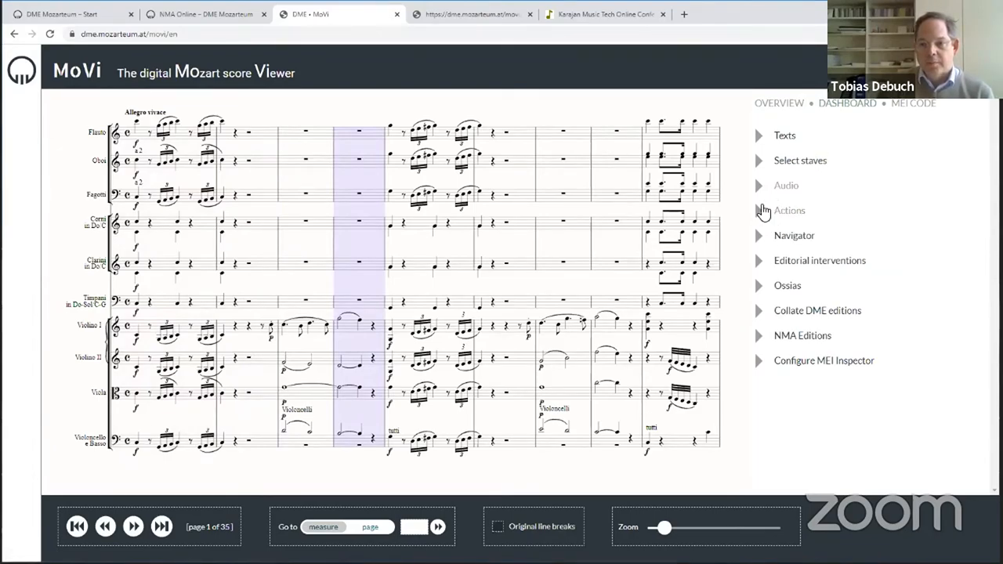
Expand Actions and Download to reach the K. 551 MEI file link
click(789, 210)
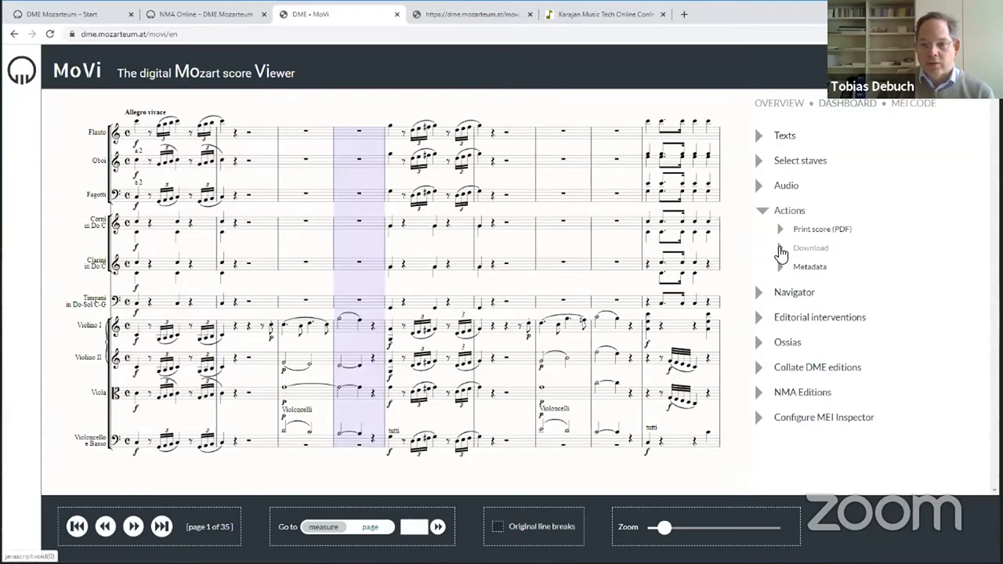
click(808, 248)
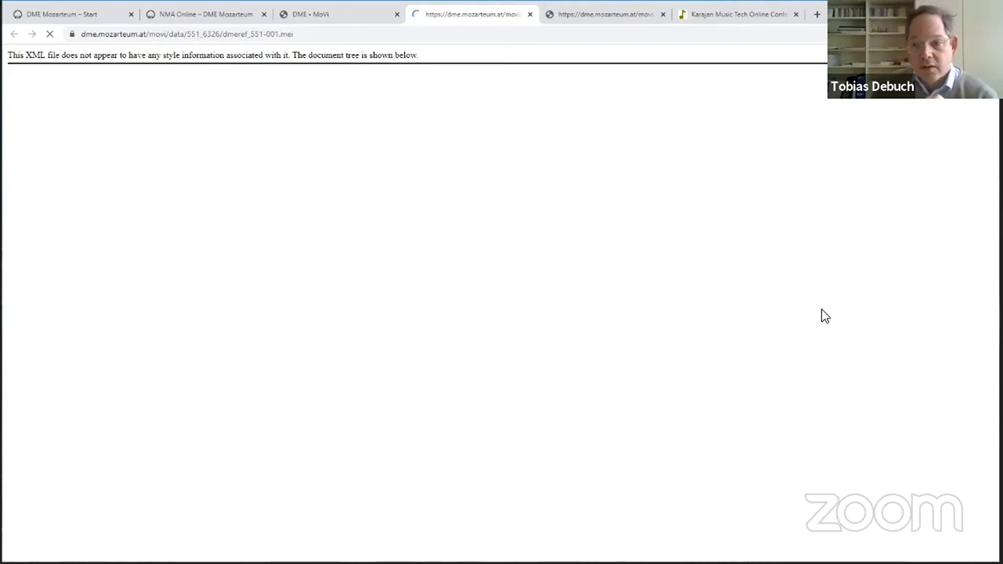
mouse_move(489, 267)
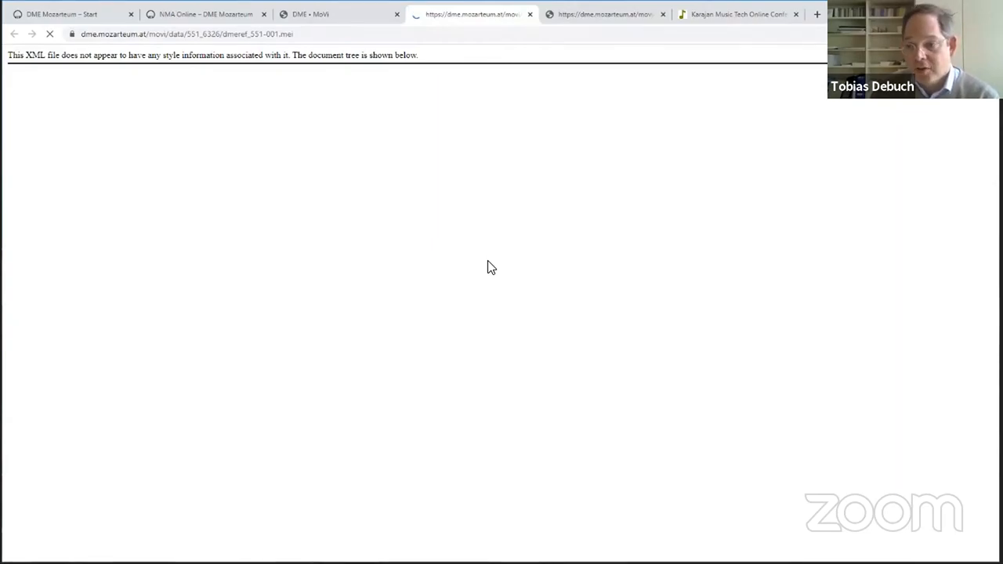
mouse_move(610, 16)
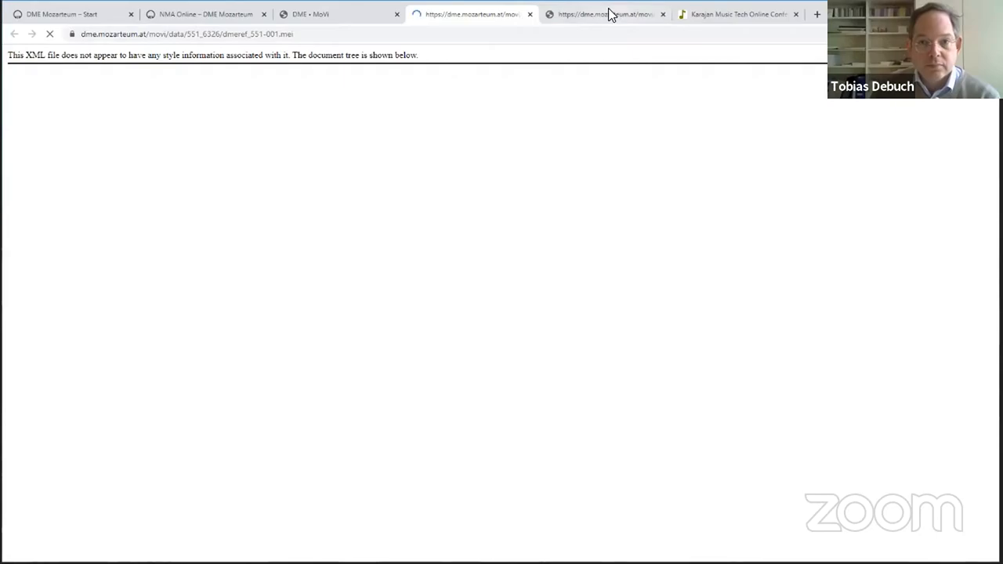